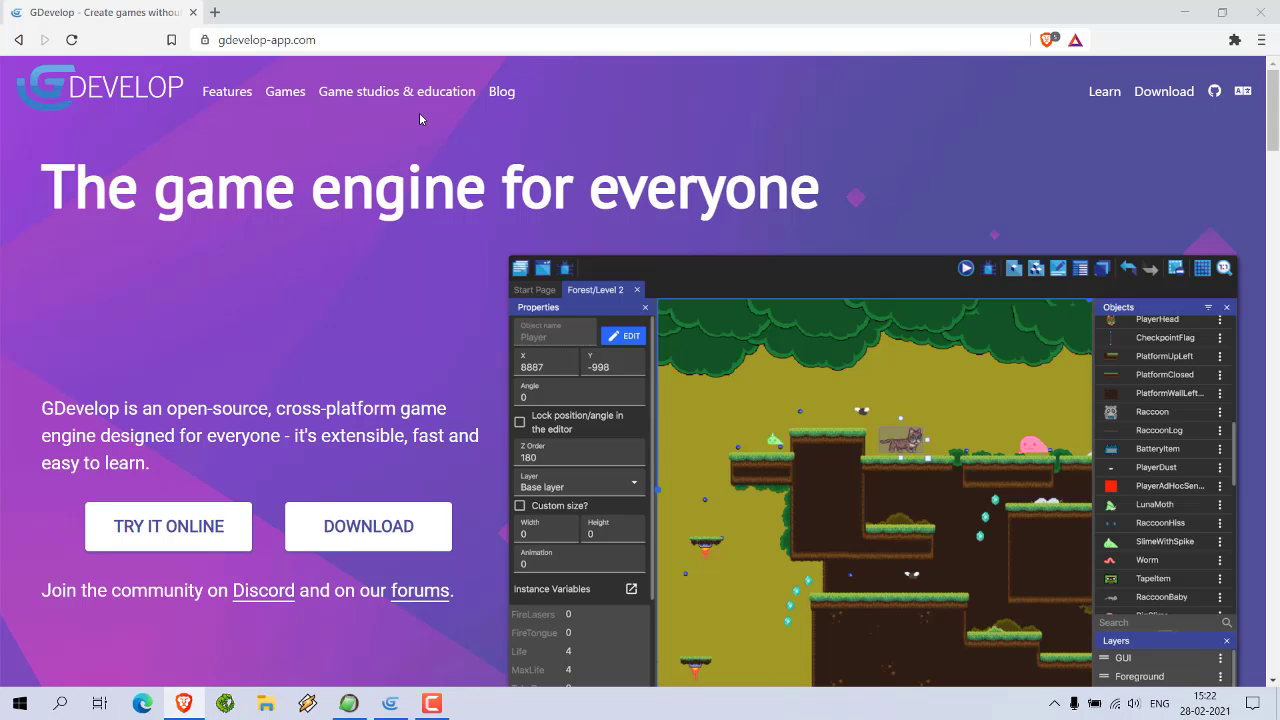
{"action": "mouse_move", "coordinate": [441, 191]}
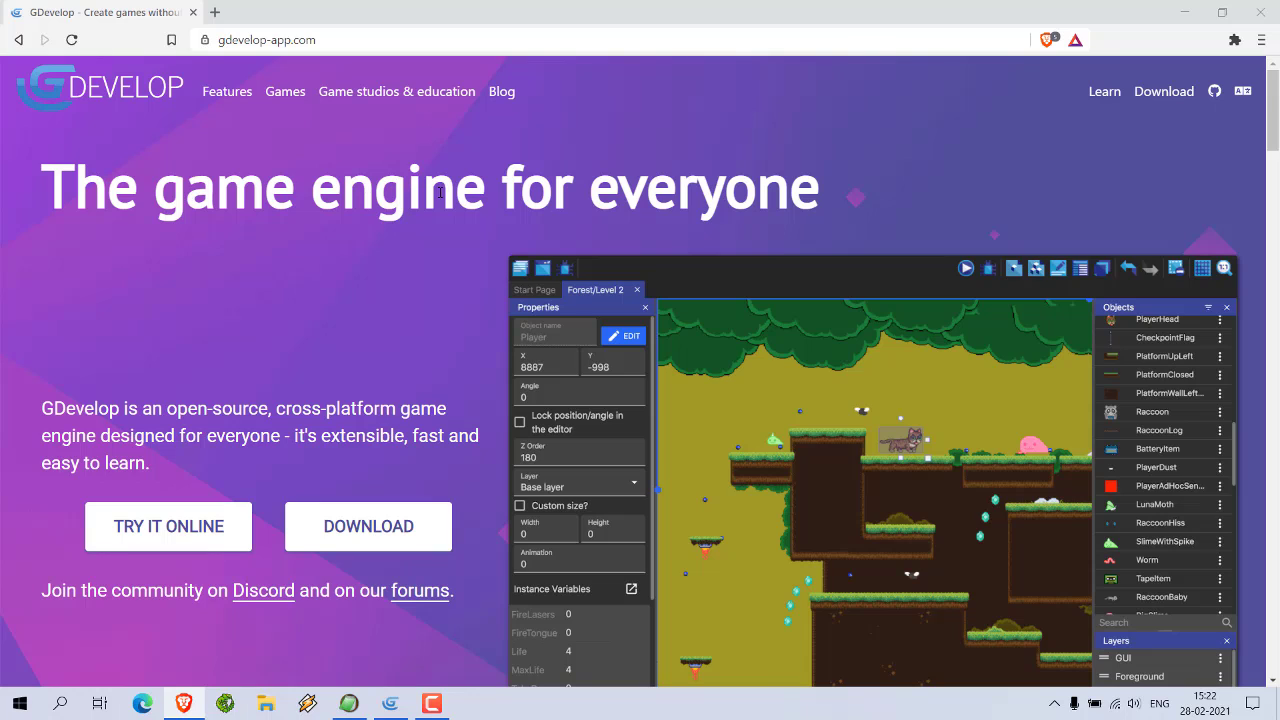
{"action": "mouse_move", "coordinate": [117, 103]}
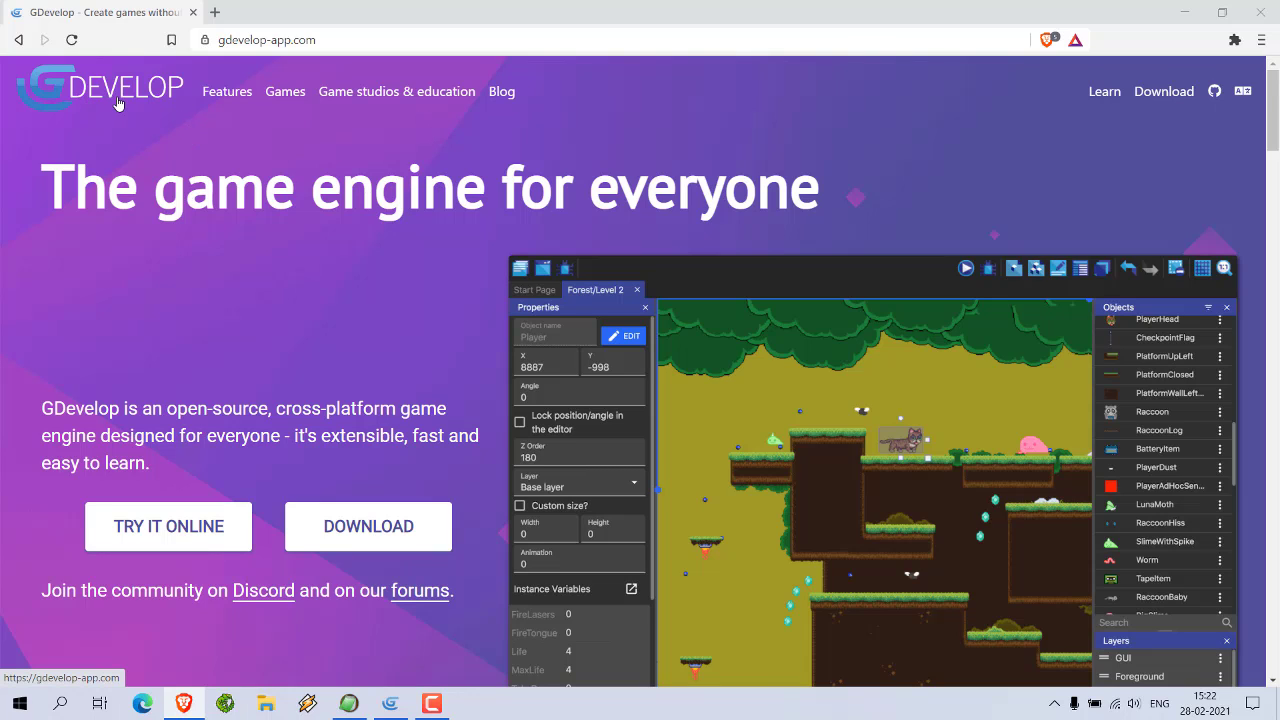
{"action": "mouse_move", "coordinate": [334, 690]}
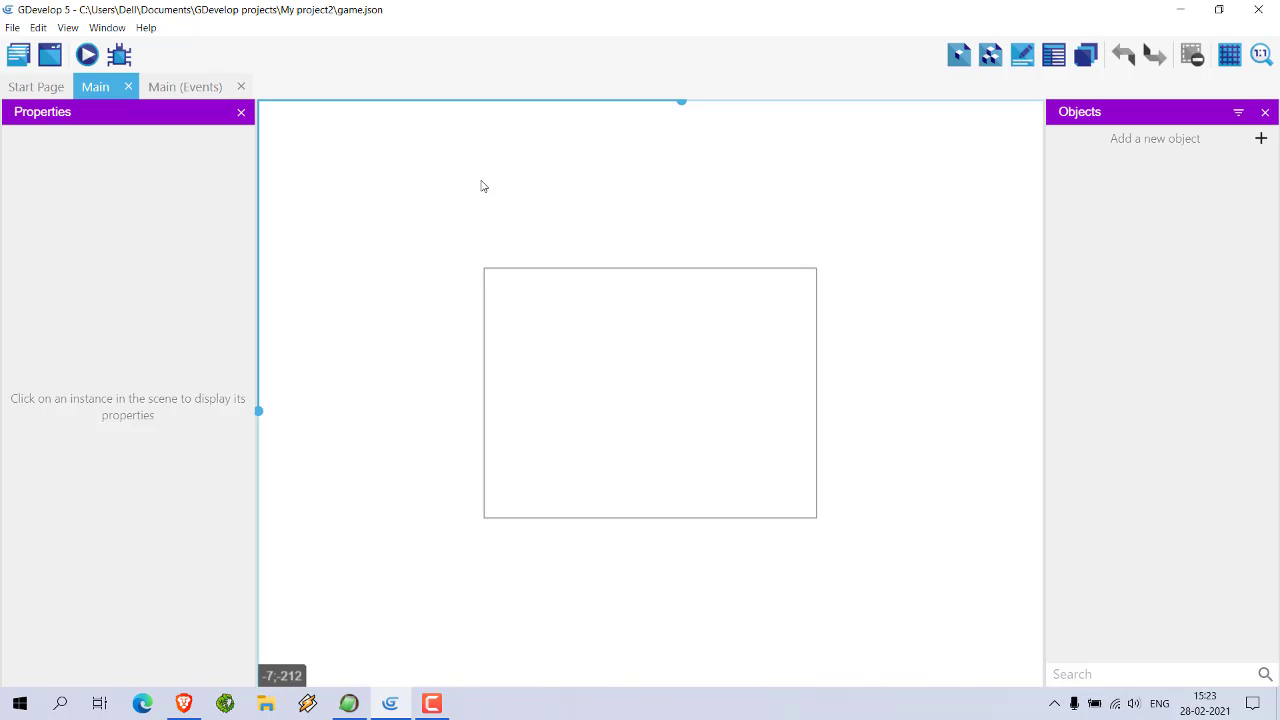
{"action": "mouse_move", "coordinate": [226, 164]}
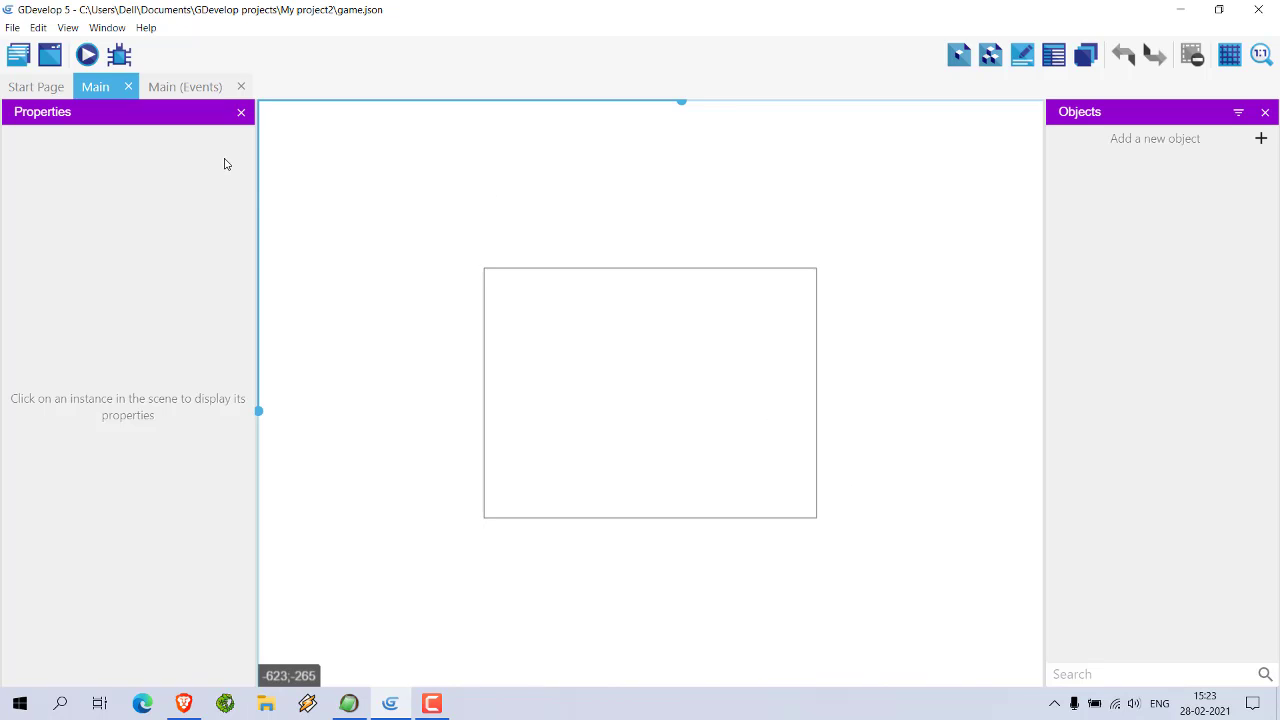
{"action": "mouse_move", "coordinate": [589, 402]}
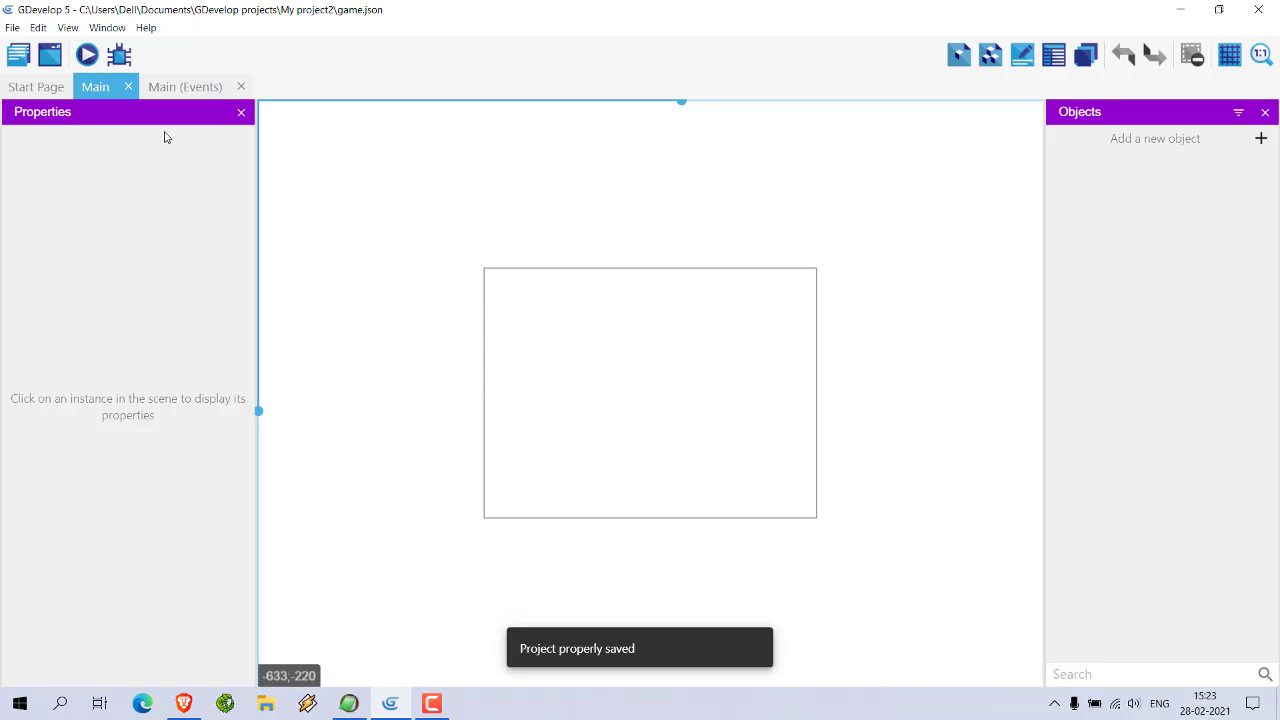
Run a quick preview of the empty scene and close it again.
{"action": "left_click", "coordinate": [89, 53]}
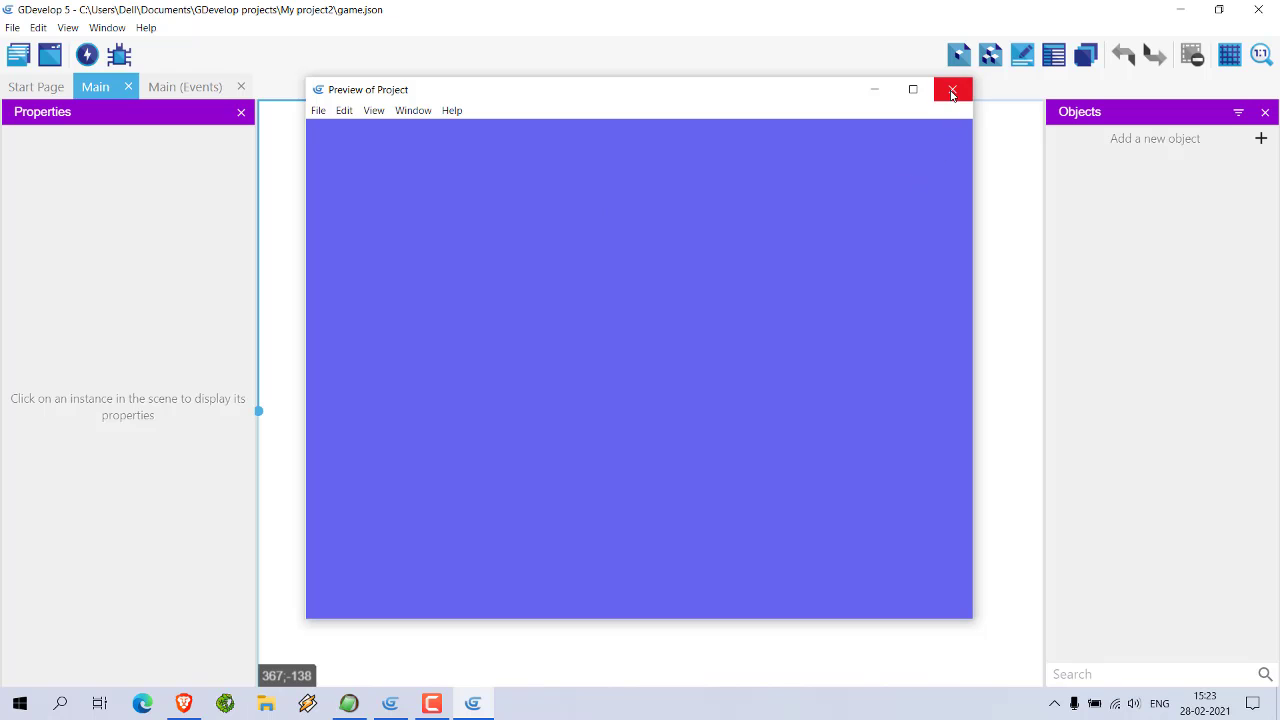
{"action": "left_click", "coordinate": [951, 89]}
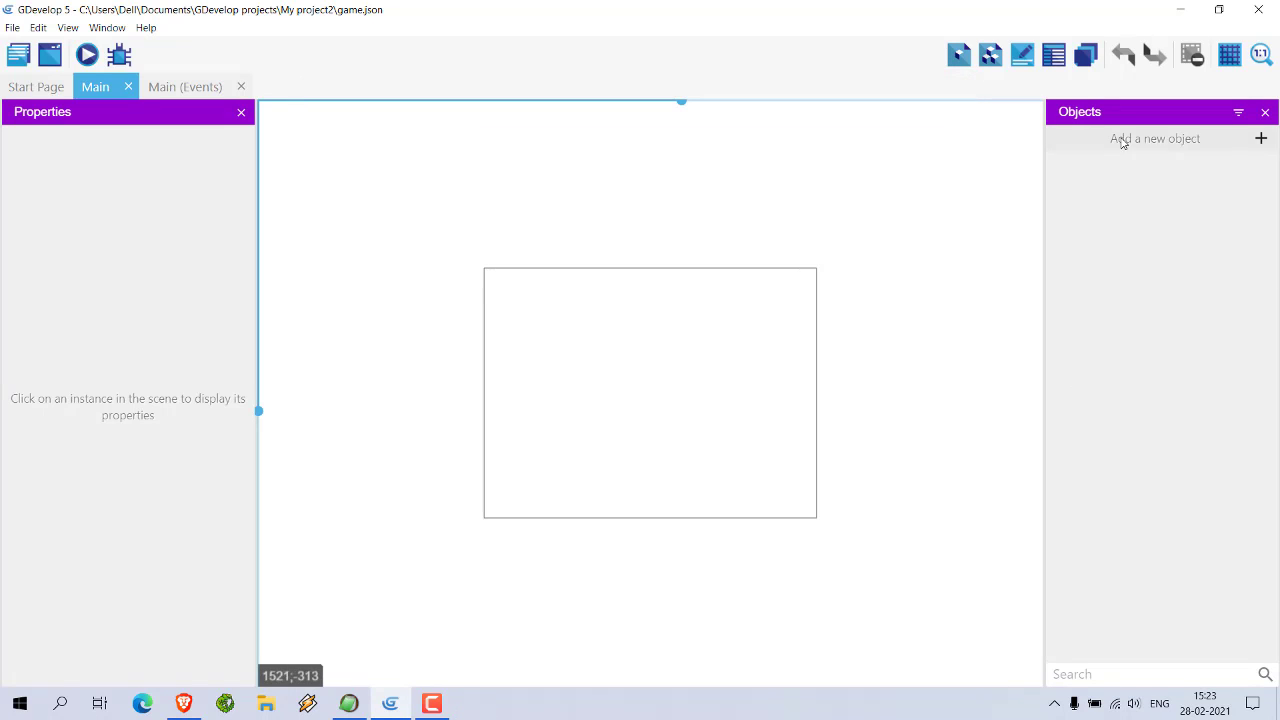
Add a Sprite object named background from the Cartoon_Forest_BG_02 image, copied into the project.
{"action": "left_click", "coordinate": [1155, 138]}
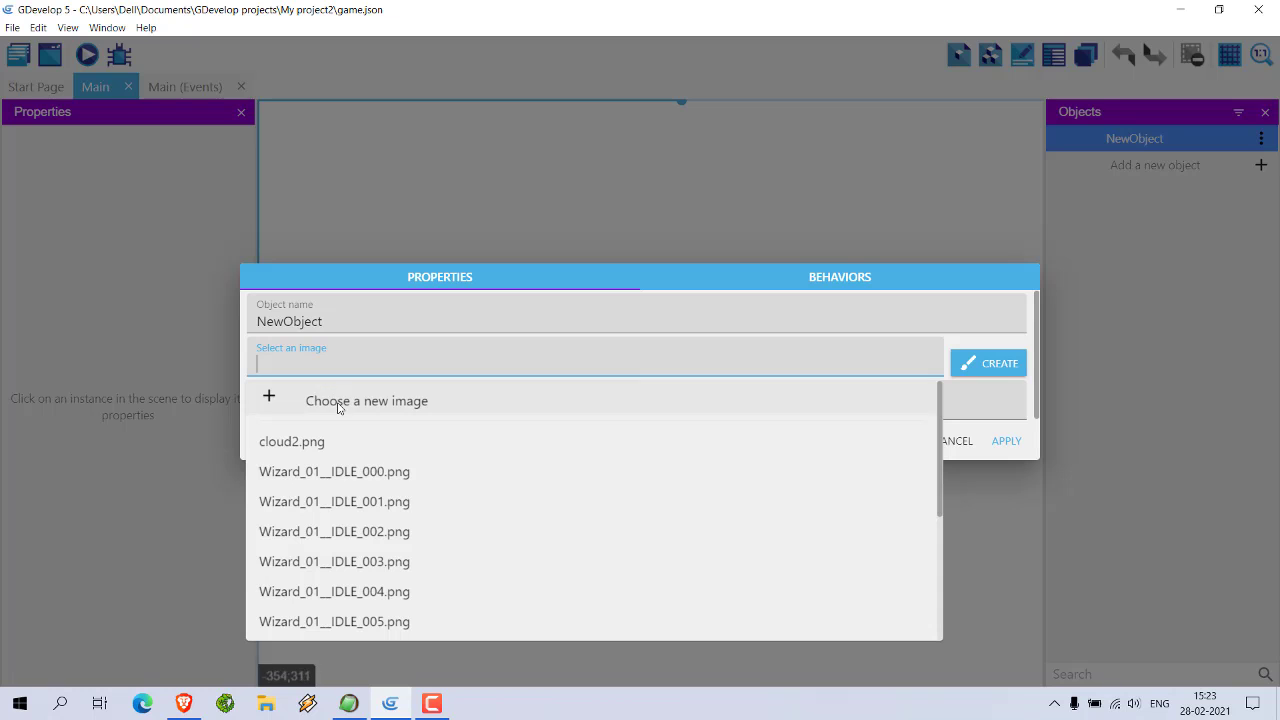
{"action": "left_click", "coordinate": [366, 400]}
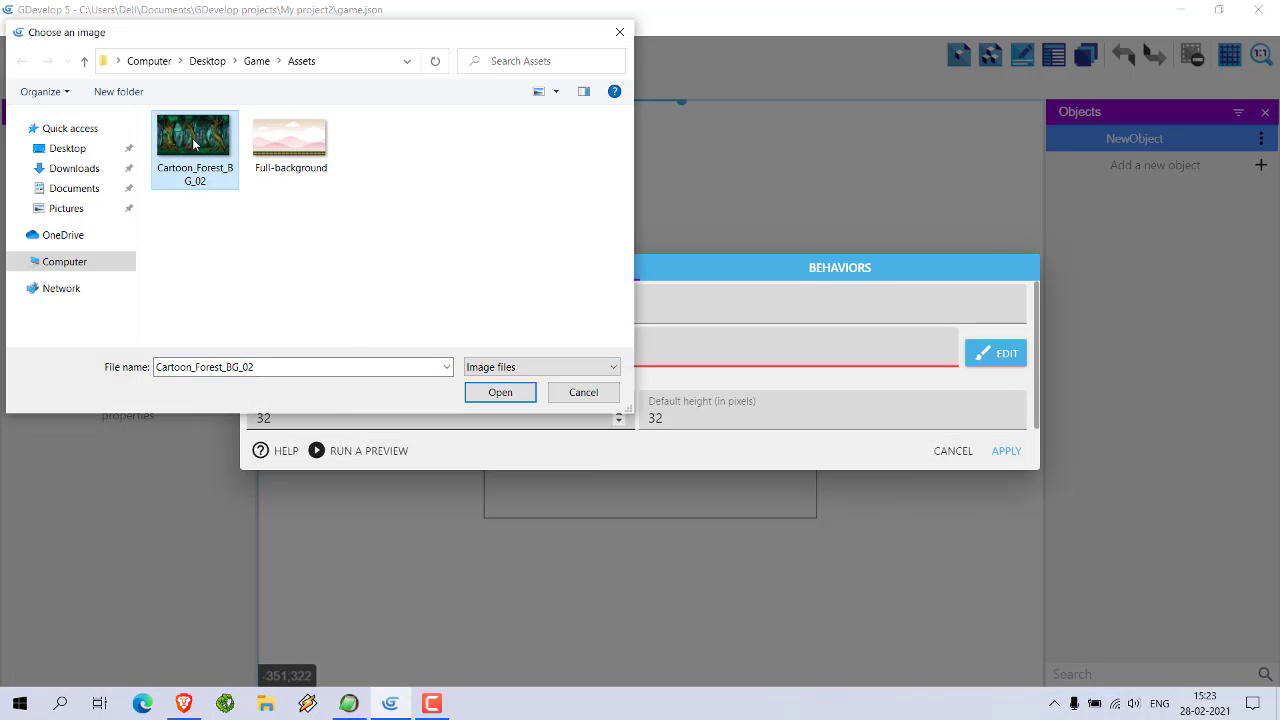
{"action": "left_click", "coordinate": [499, 392]}
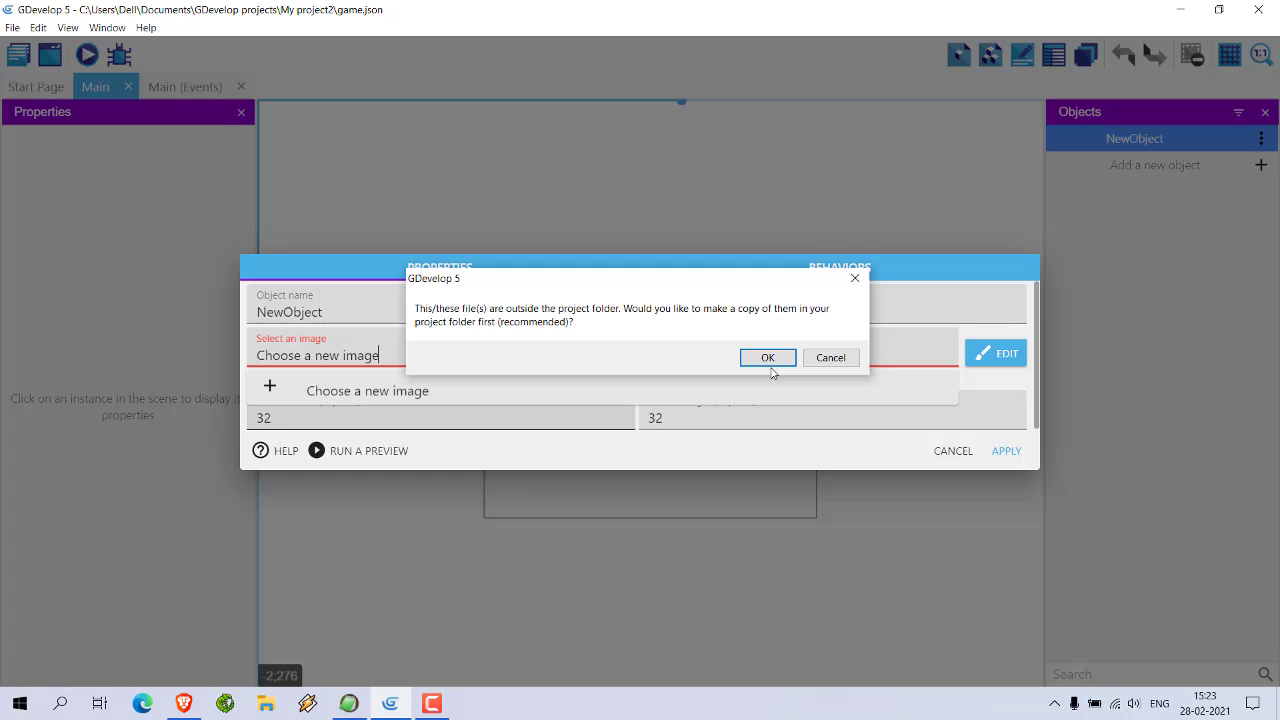
{"action": "left_click", "coordinate": [768, 357]}
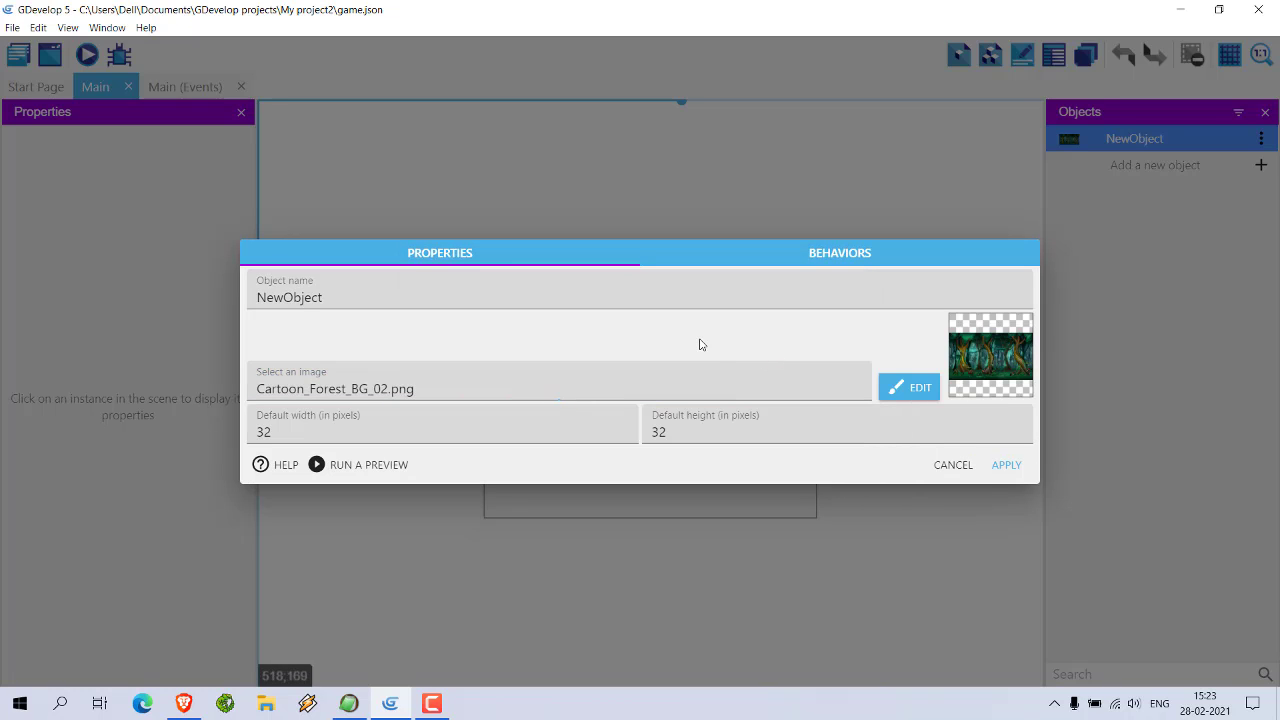
{"action": "type", "text": "back"}
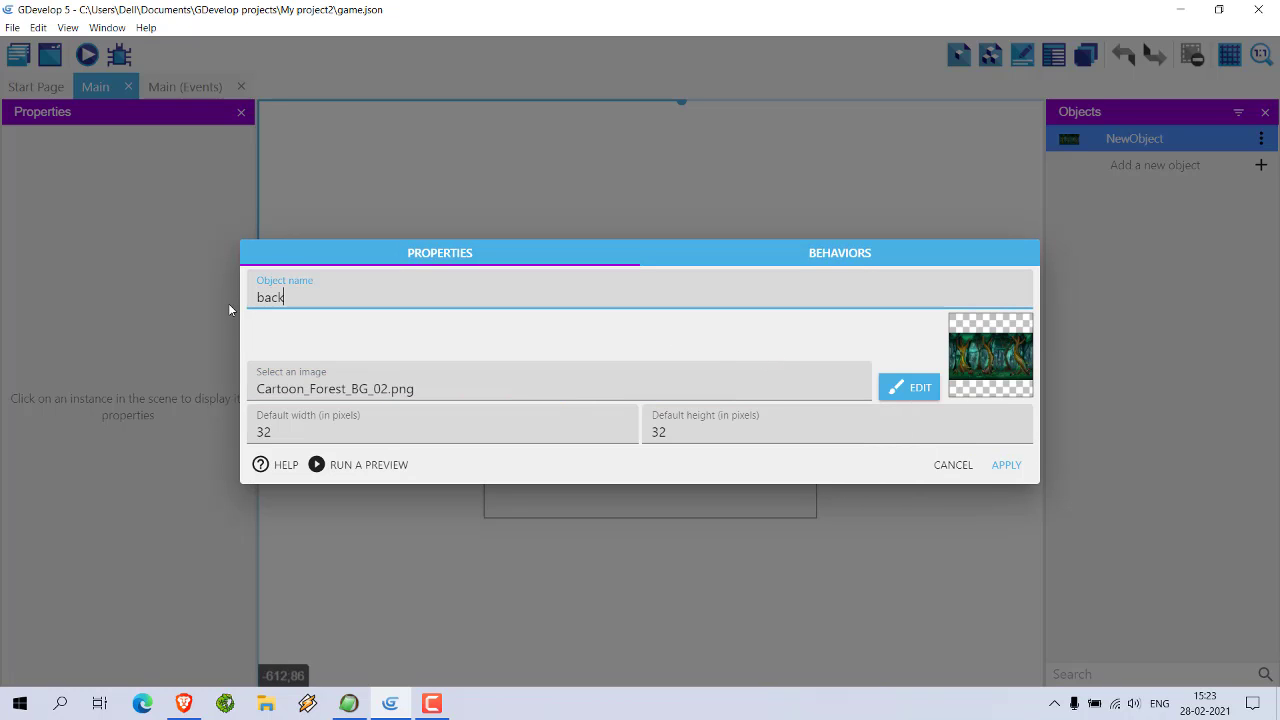
{"action": "type", "text": "ground"}
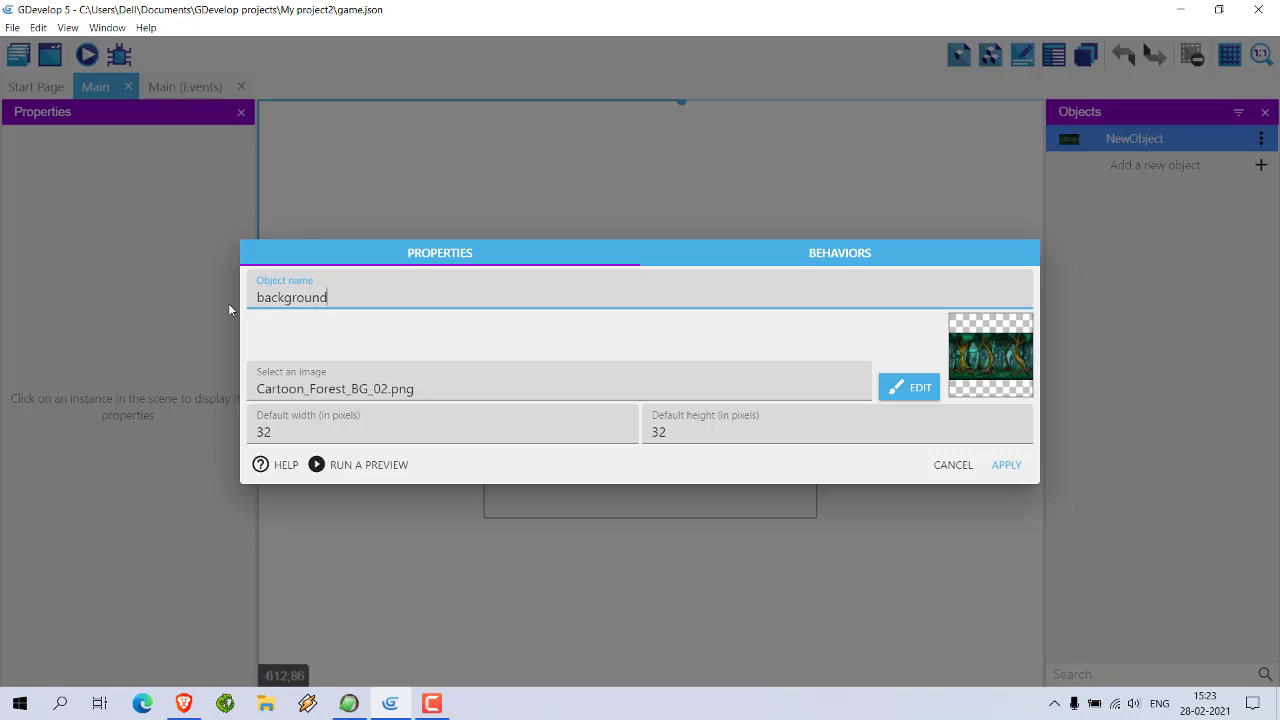
{"action": "left_click", "coordinate": [1006, 465]}
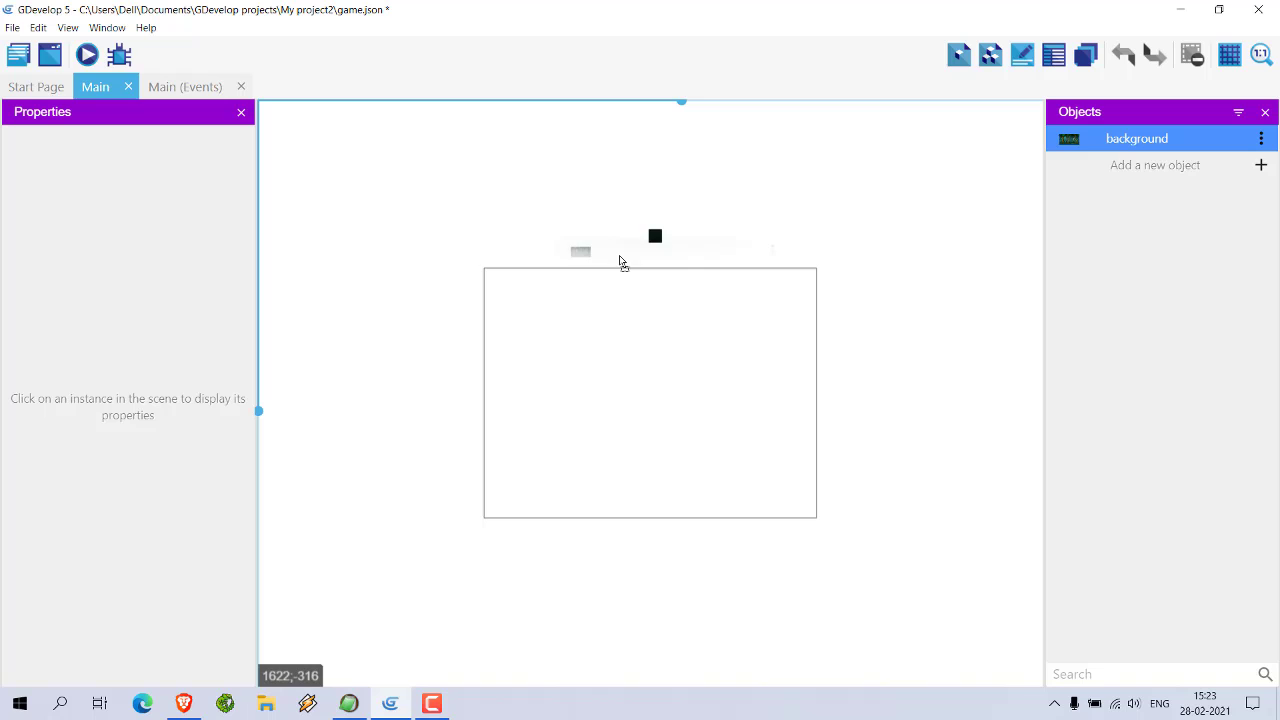
Place the background in the scene and resize it to 1264×959 covering the game area.
{"action": "left_click", "coordinate": [516, 299]}
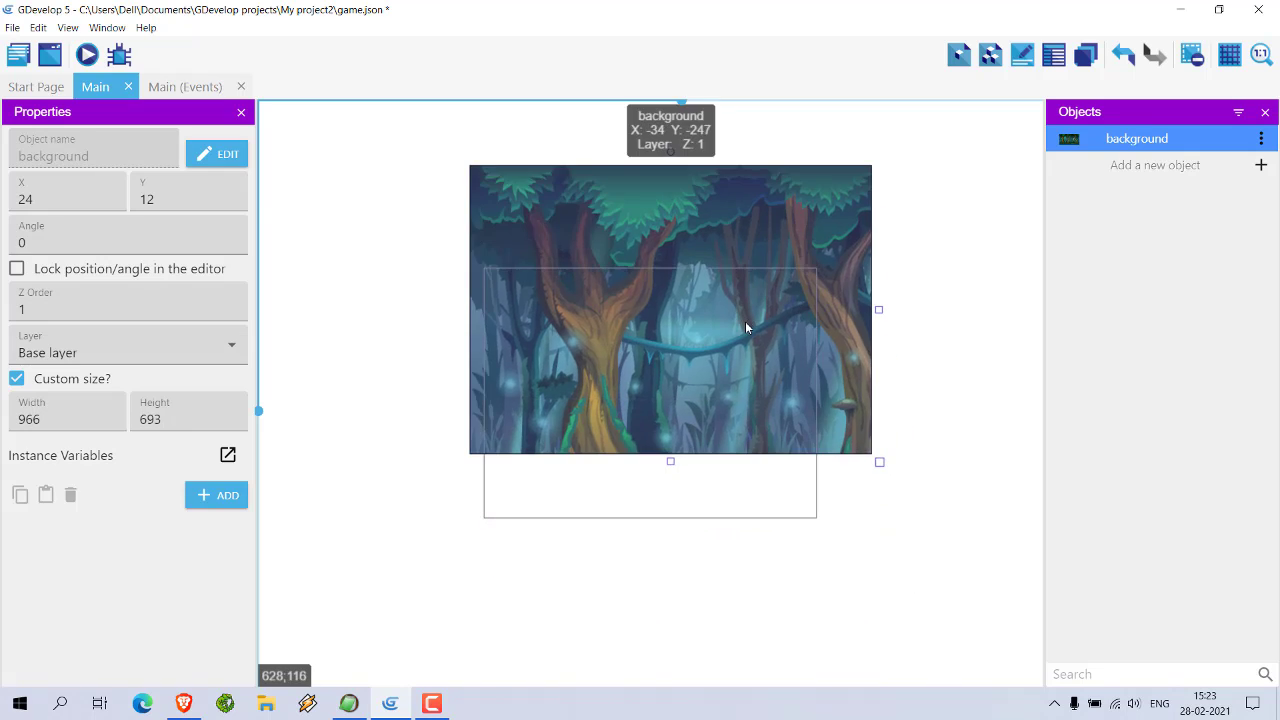
{"action": "left_click_drag", "start_coordinate": [745, 328], "coordinate": [778, 352]}
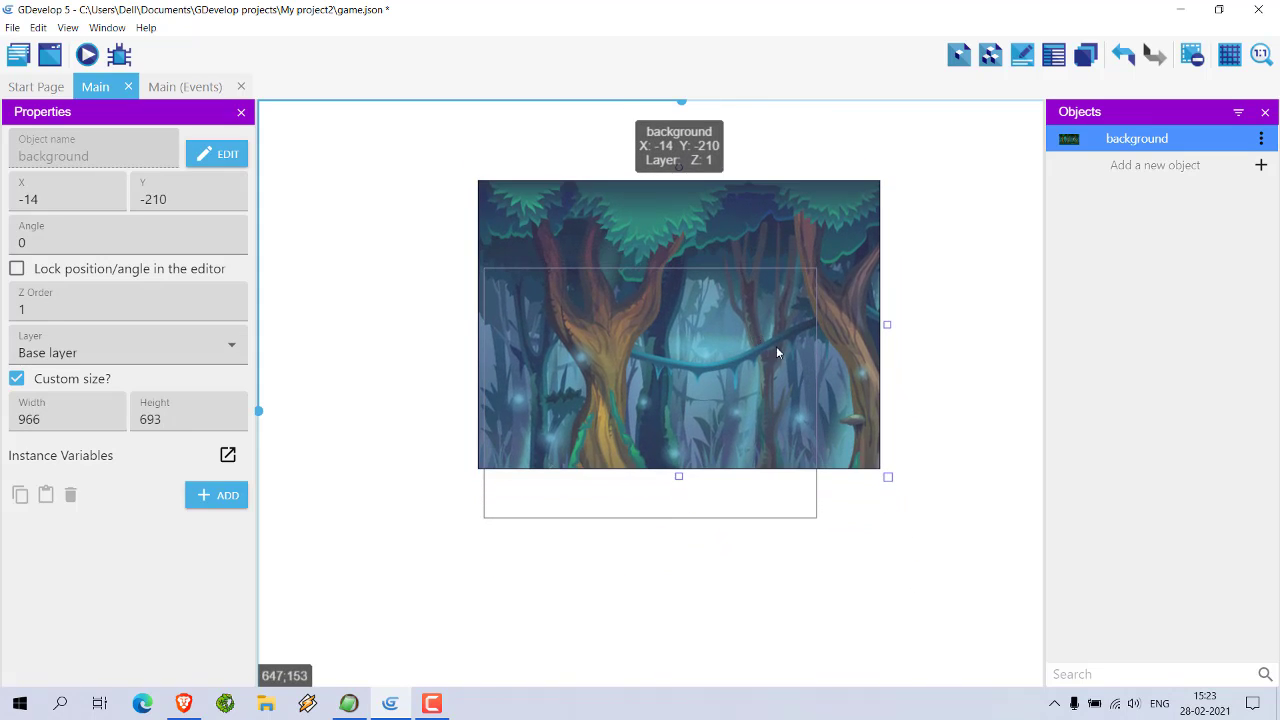
{"action": "left_click_drag", "start_coordinate": [887, 477], "coordinate": [1013, 587]}
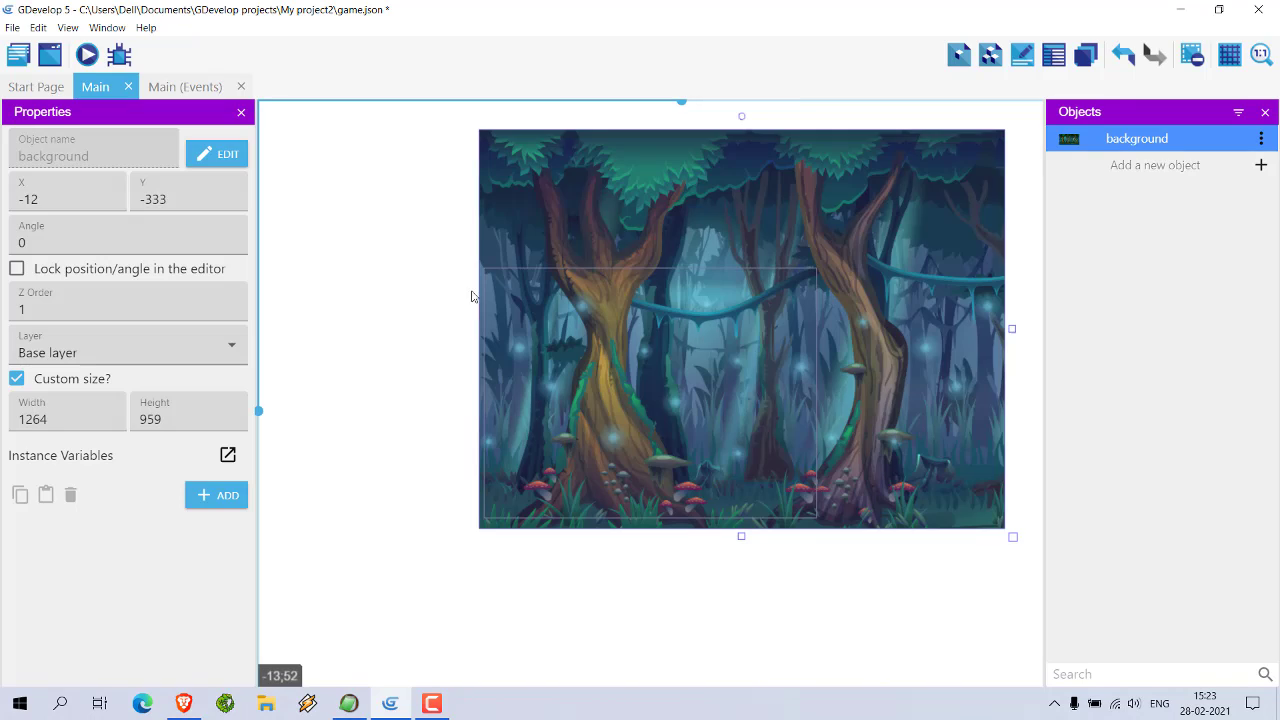
{"action": "left_click", "coordinate": [409, 295]}
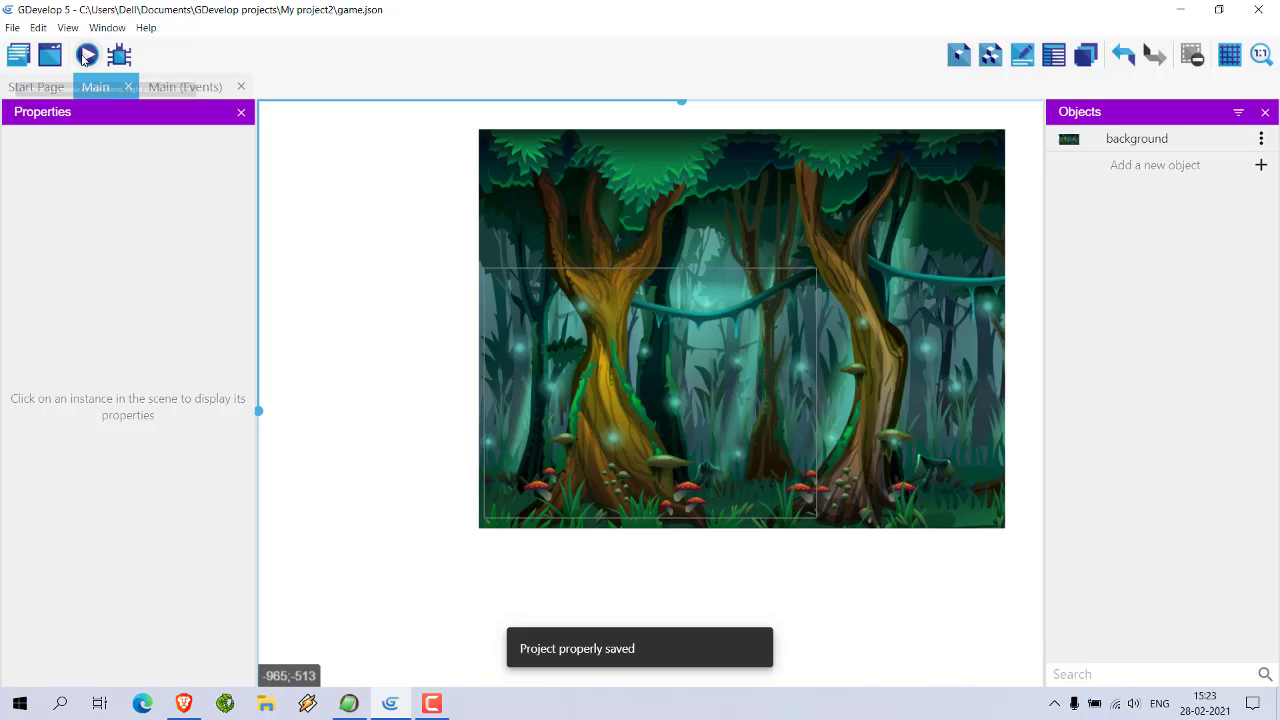
{"action": "left_click", "coordinate": [87, 55]}
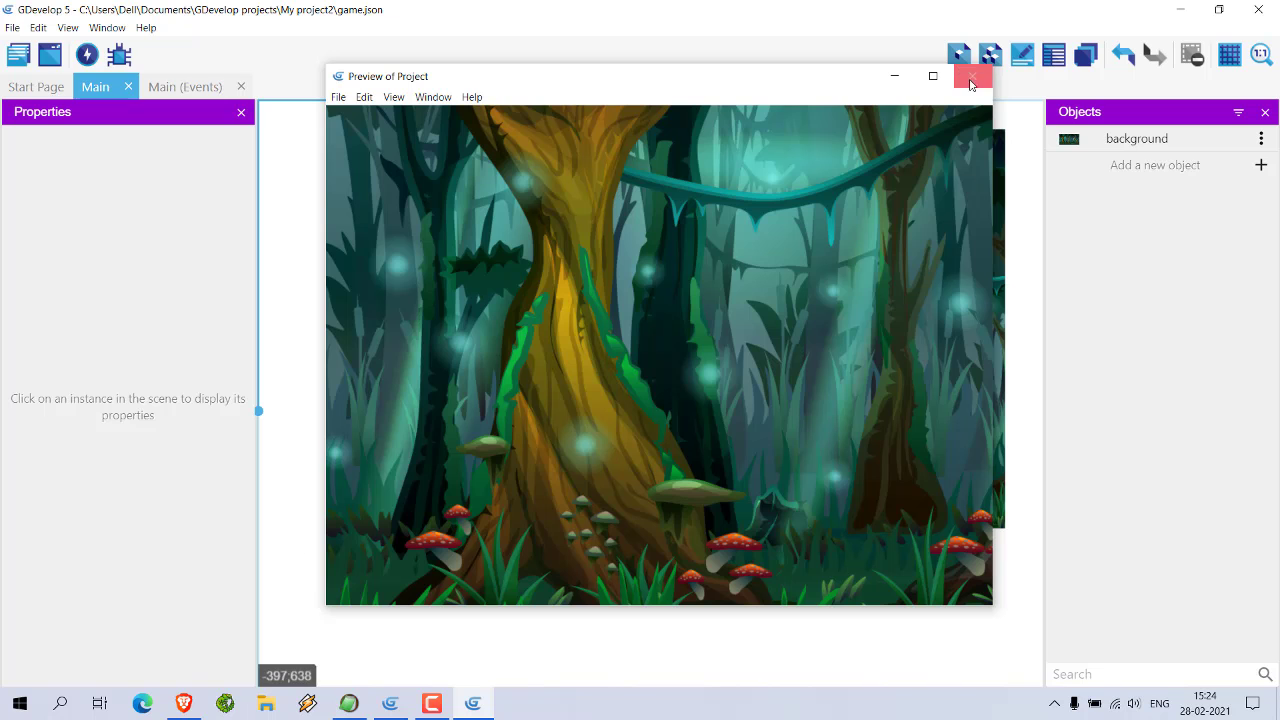
{"action": "left_click", "coordinate": [972, 76]}
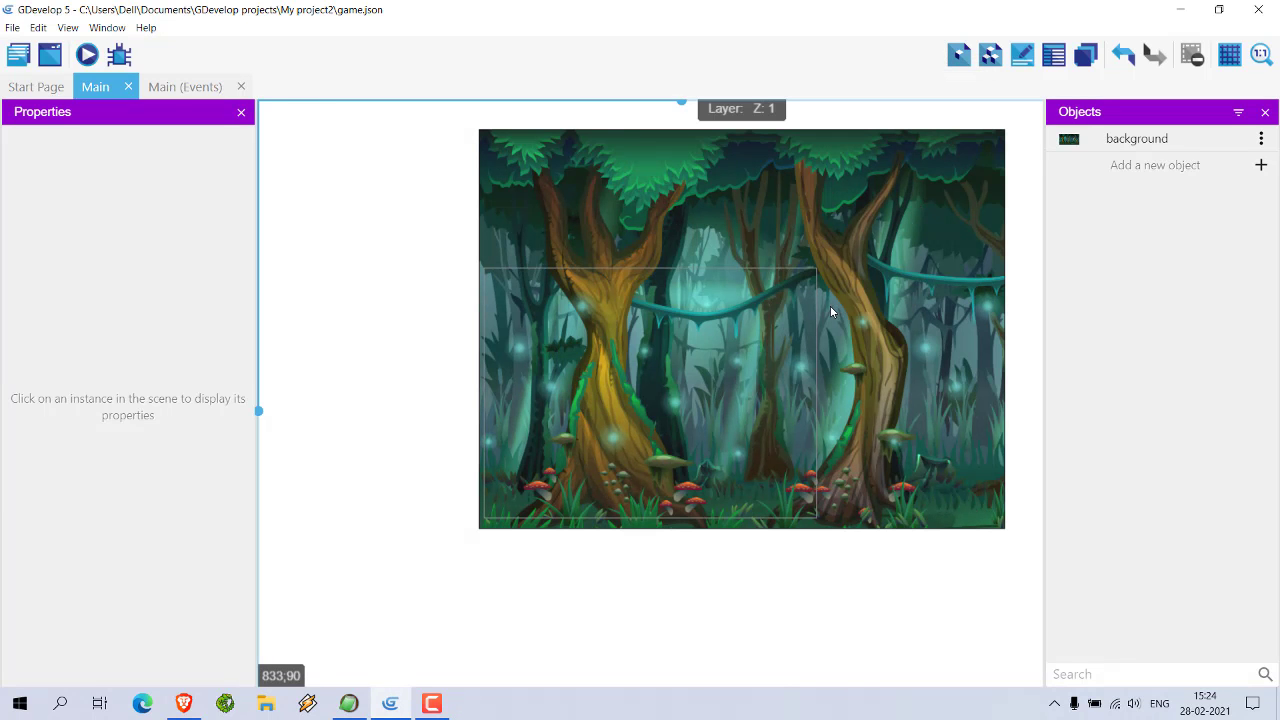
{"action": "mouse_move", "coordinate": [597, 520]}
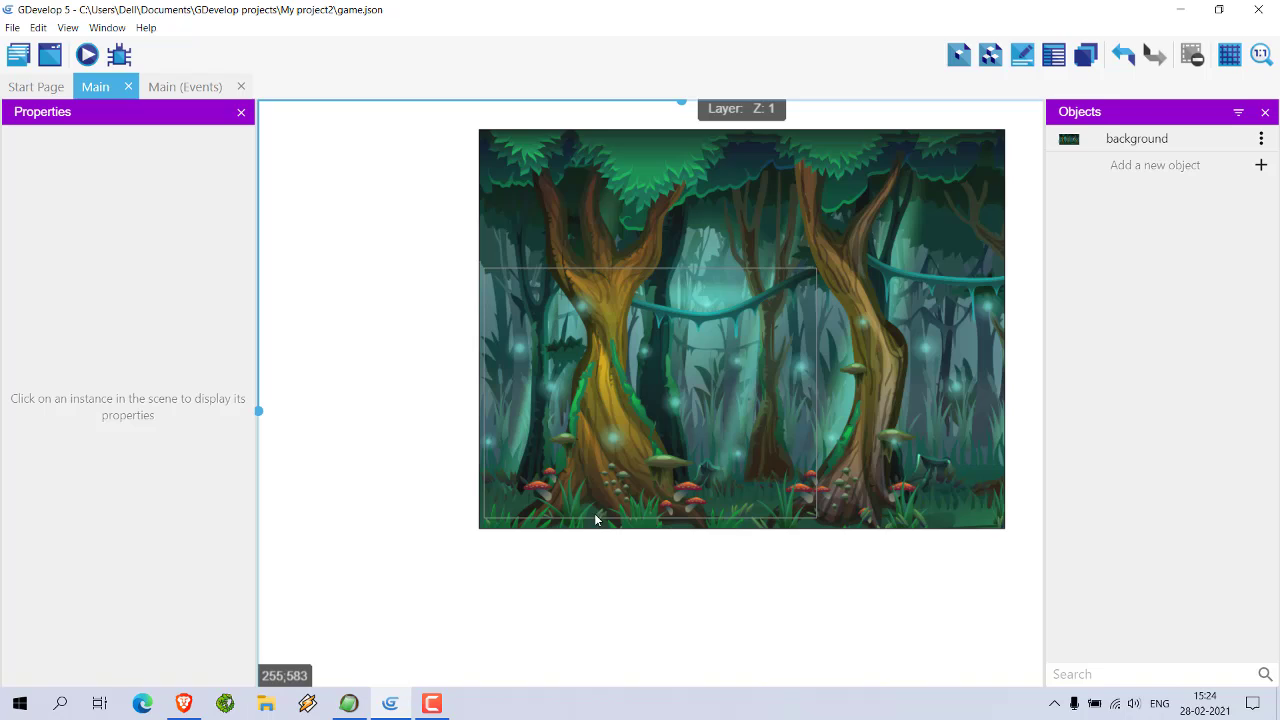
{"action": "mouse_move", "coordinate": [526, 523]}
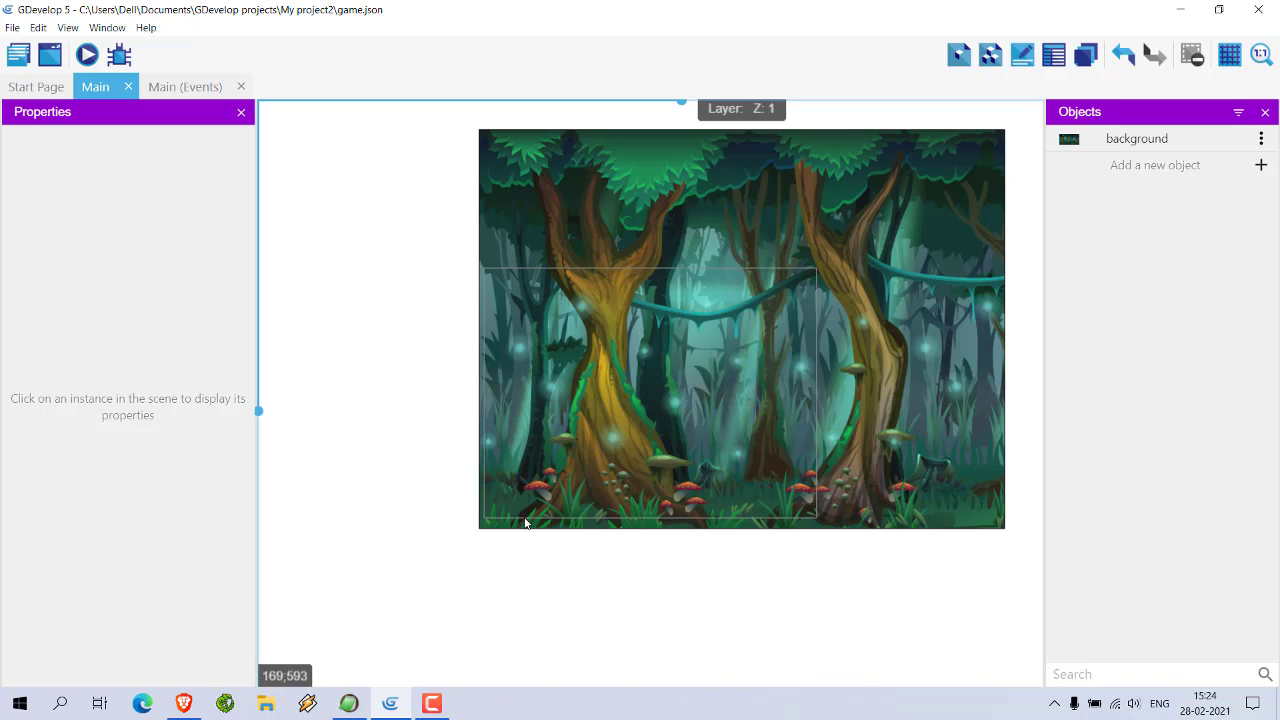
{"action": "mouse_move", "coordinate": [862, 497]}
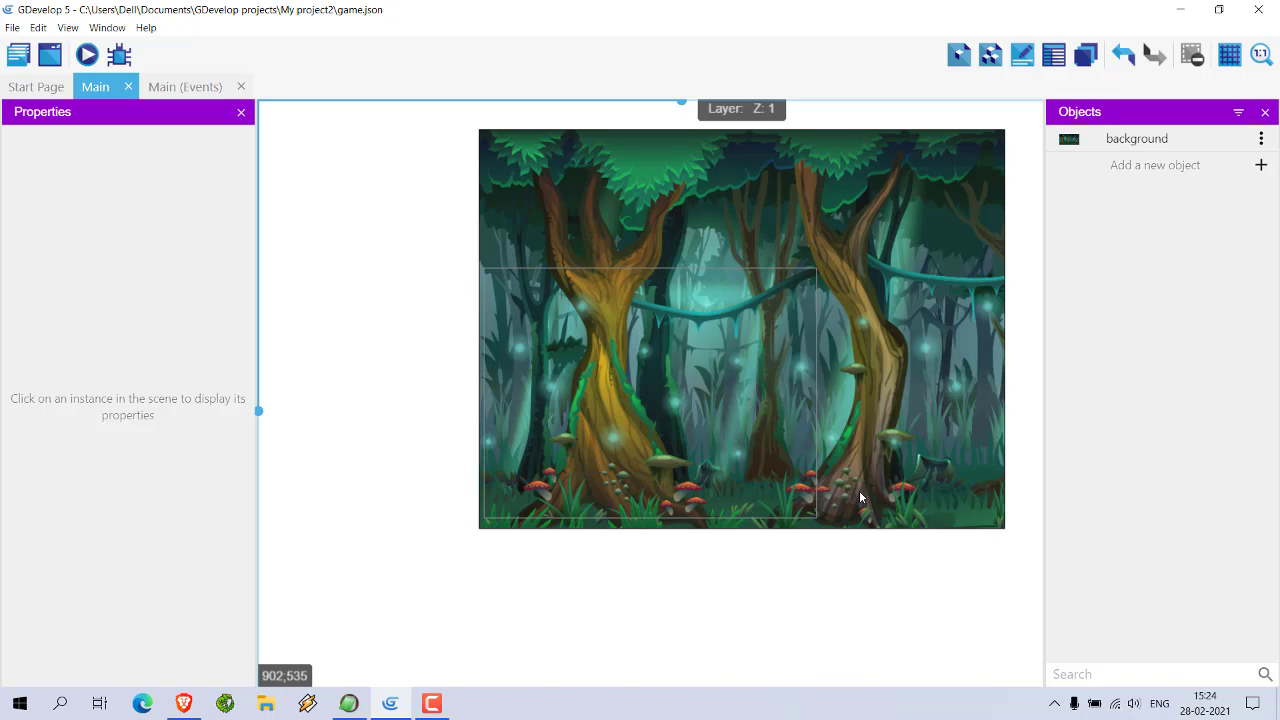
{"action": "mouse_move", "coordinate": [785, 211]}
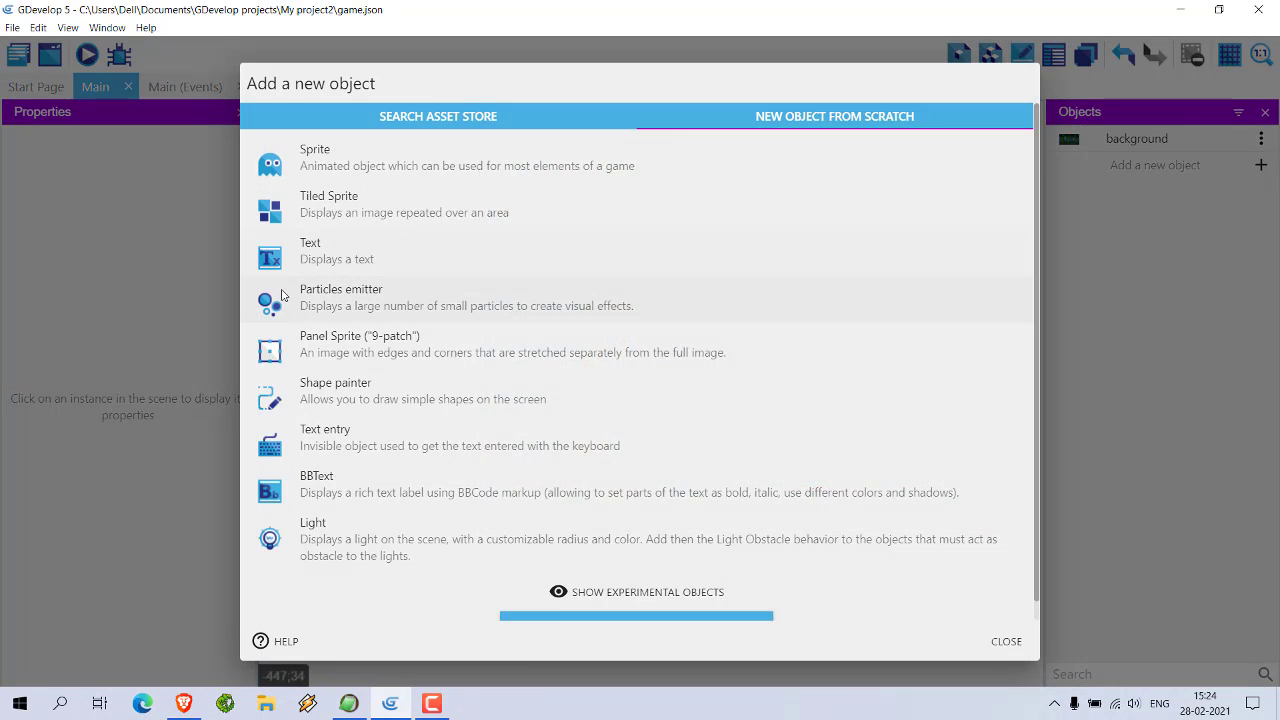
{"action": "mouse_move", "coordinate": [367, 303]}
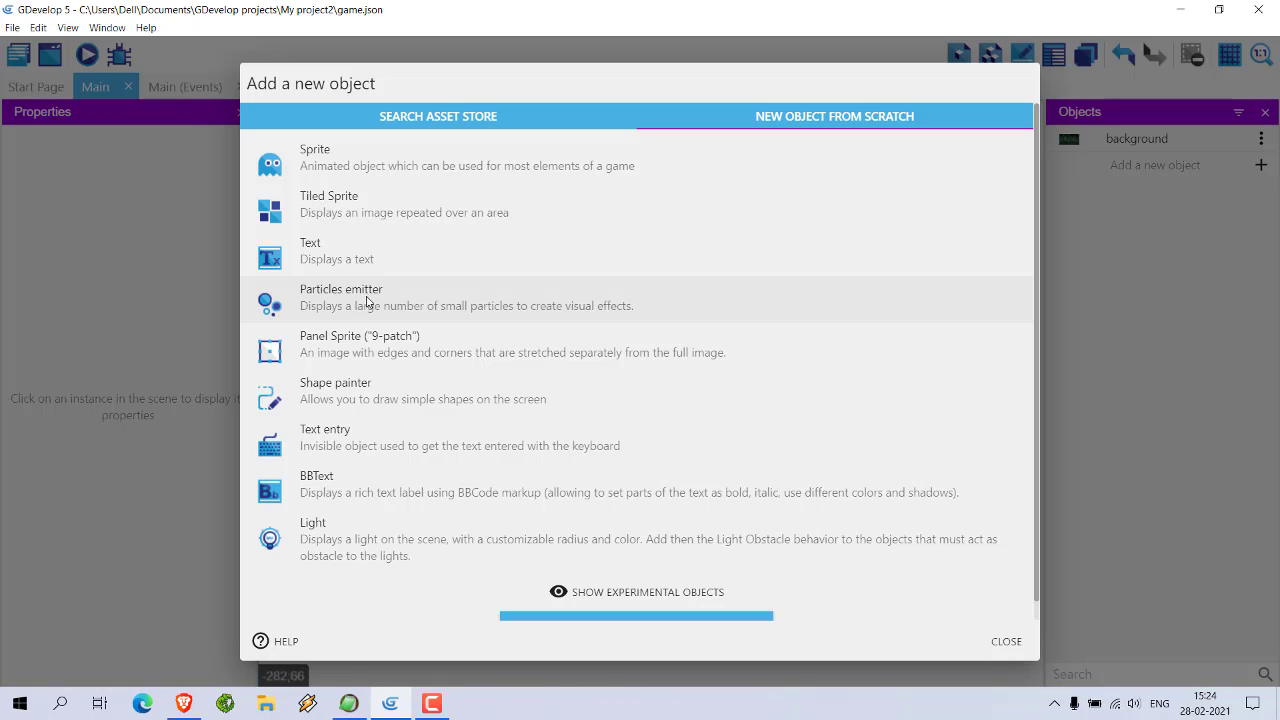
Create a Particles emitter NewObject with white end colour, 600 max particles and flow 75.
{"action": "left_click", "coordinate": [341, 297]}
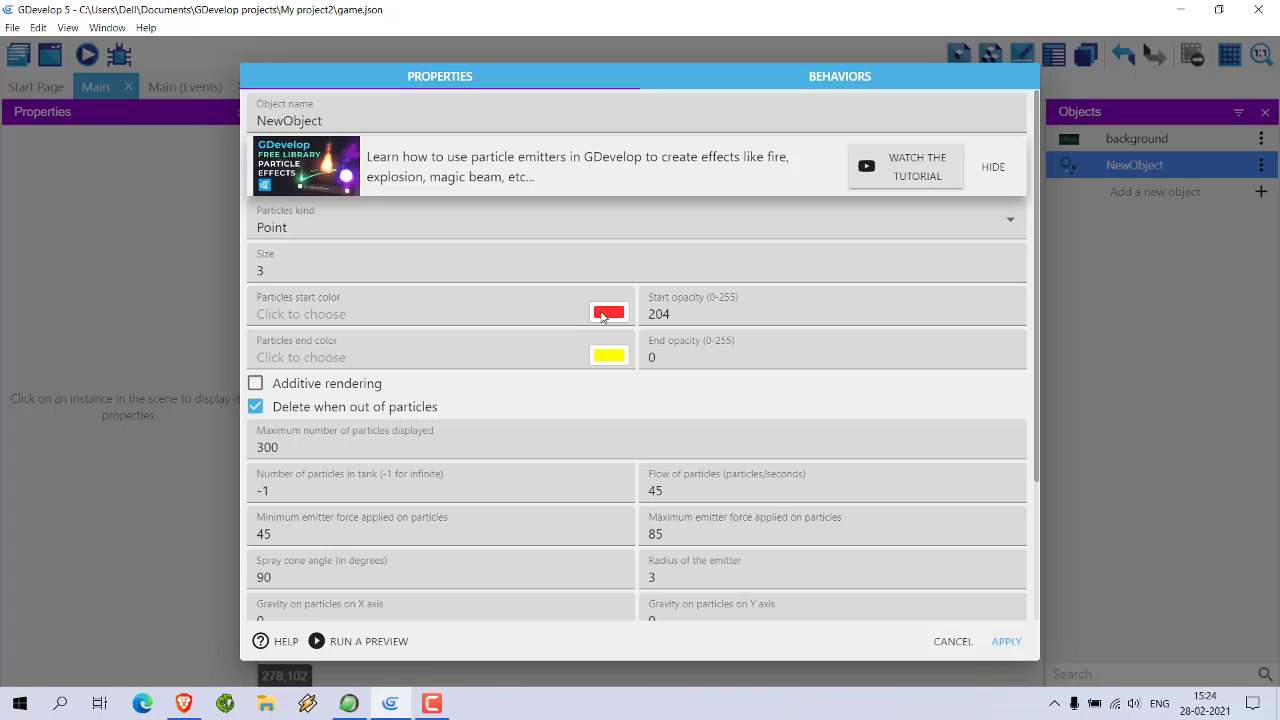
{"action": "mouse_move", "coordinate": [475, 350]}
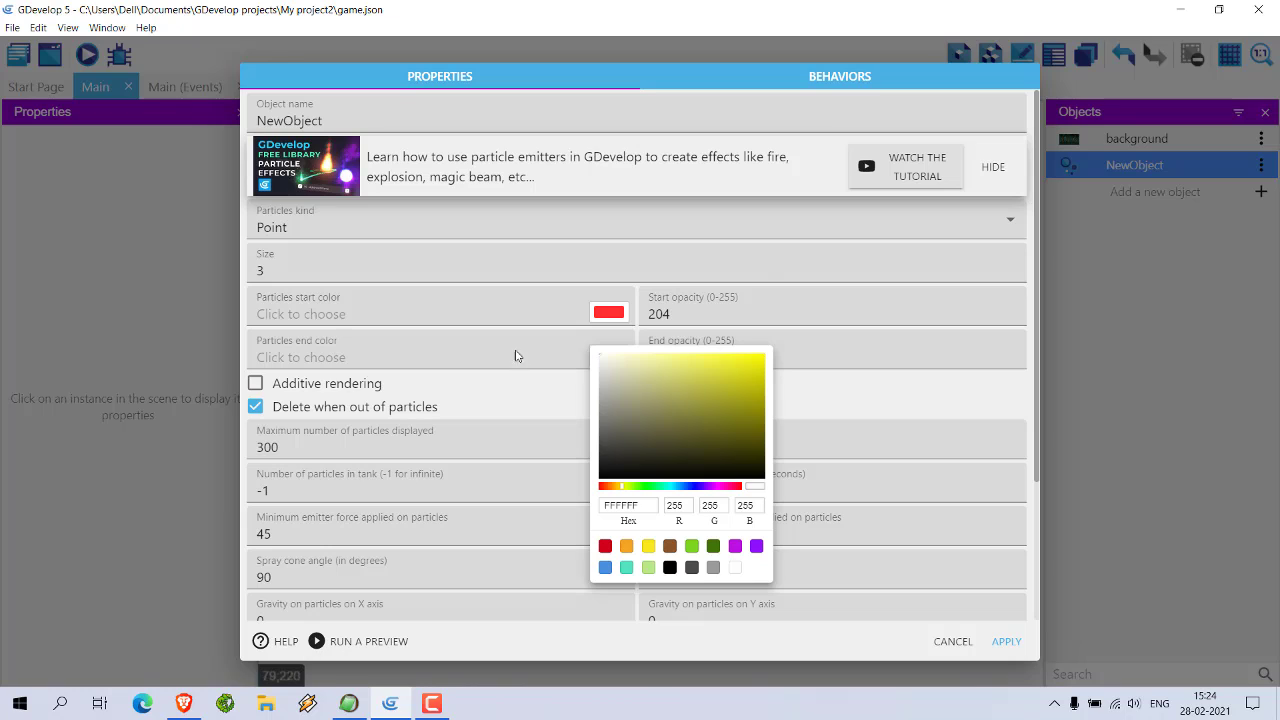
{"action": "left_click", "coordinate": [736, 567]}
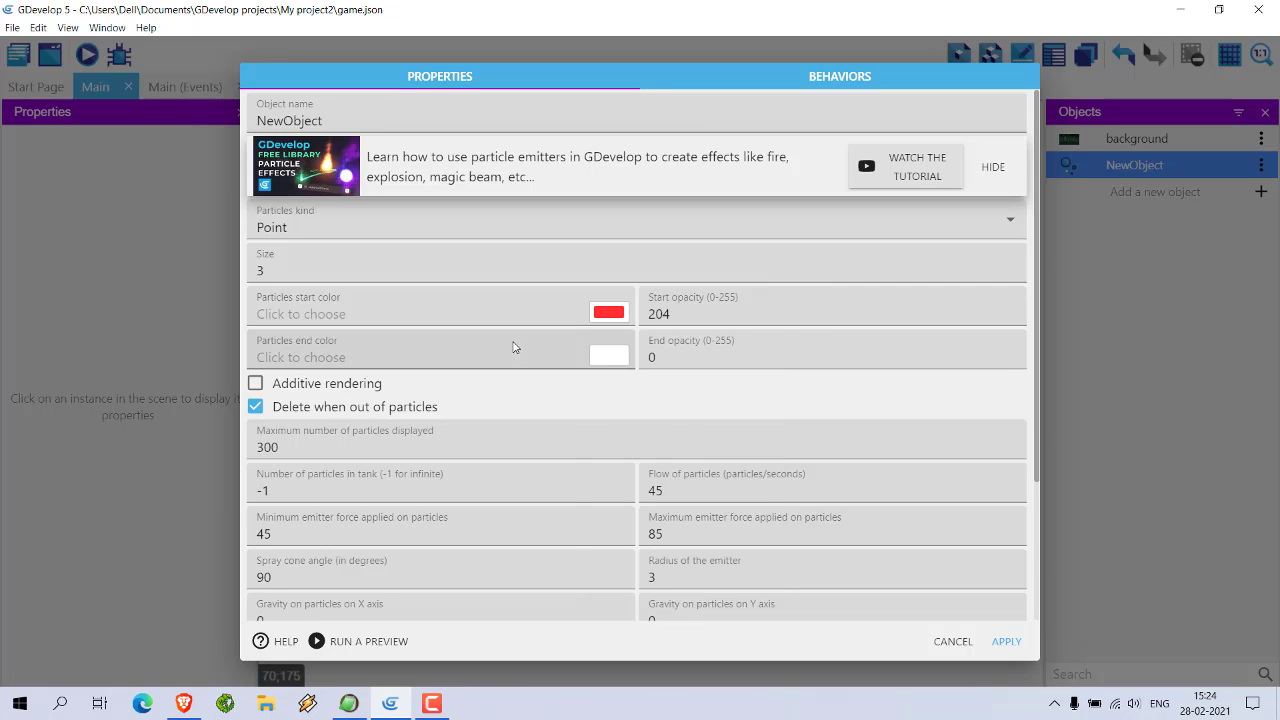
{"action": "mouse_move", "coordinate": [516, 338]}
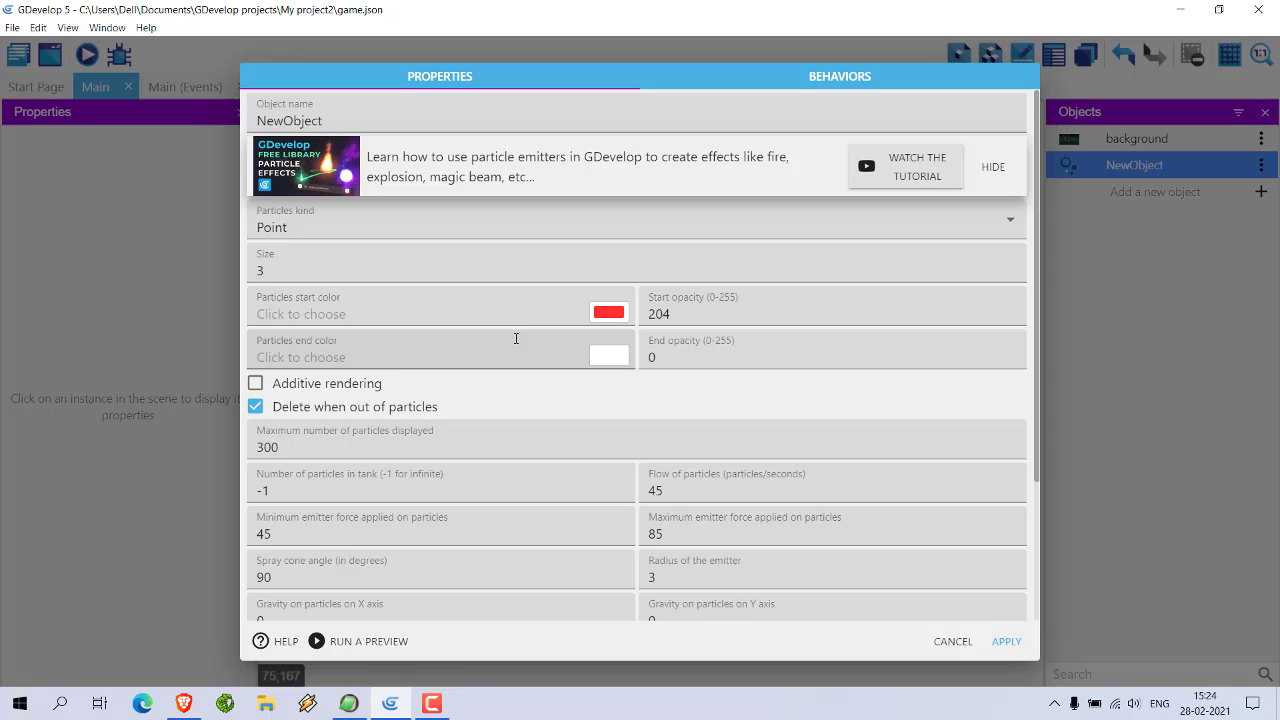
{"action": "left_click", "coordinate": [340, 447]}
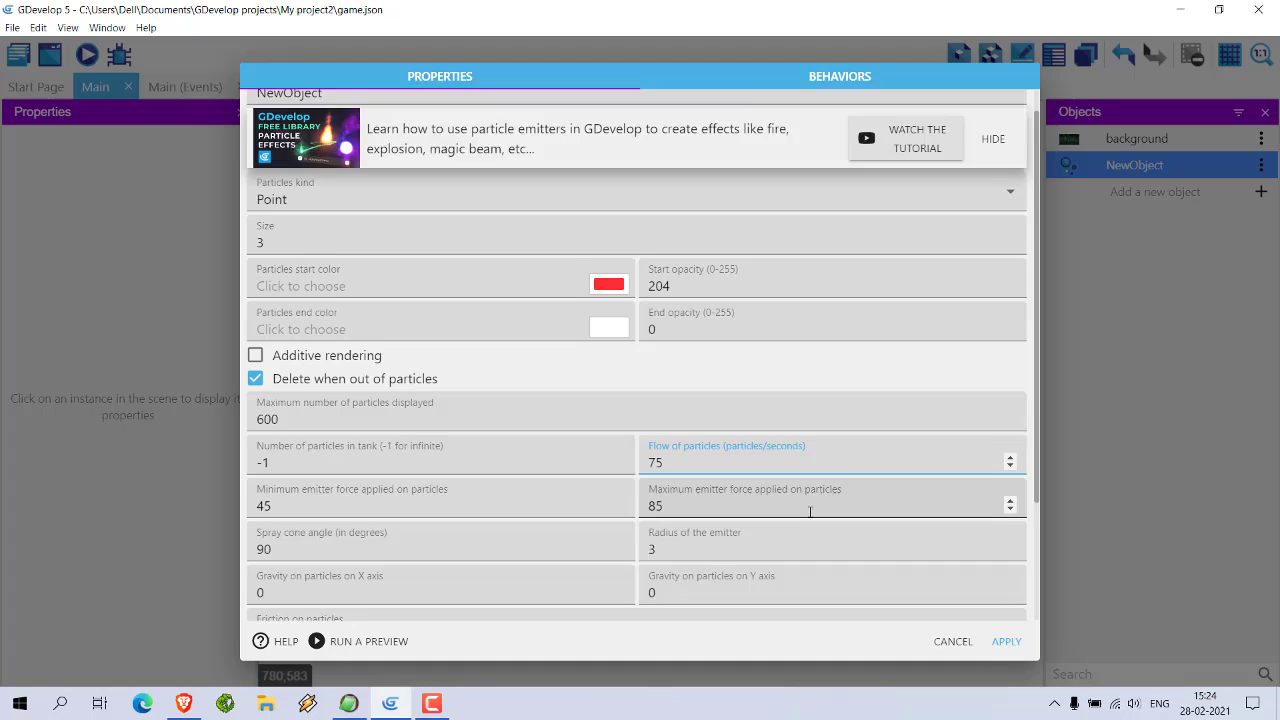
{"action": "scroll", "scroll_direction": "down", "scroll_amount": 3}
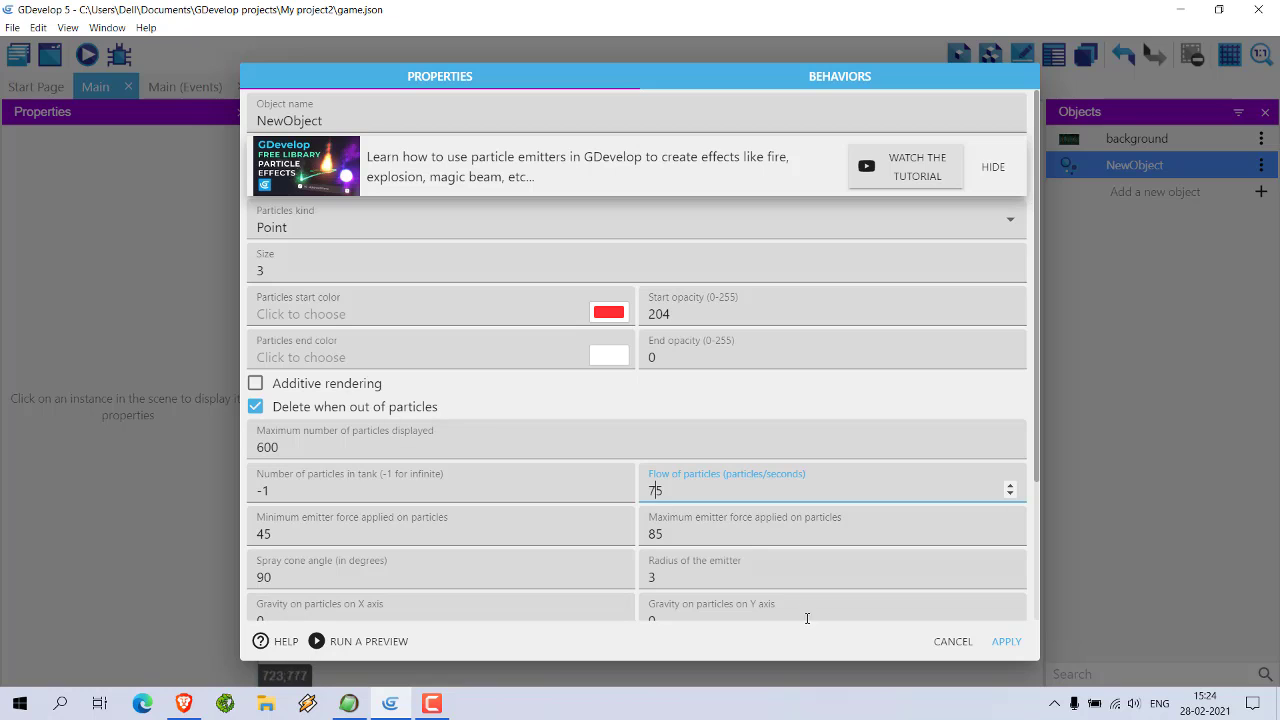
{"action": "left_click", "coordinate": [1006, 641]}
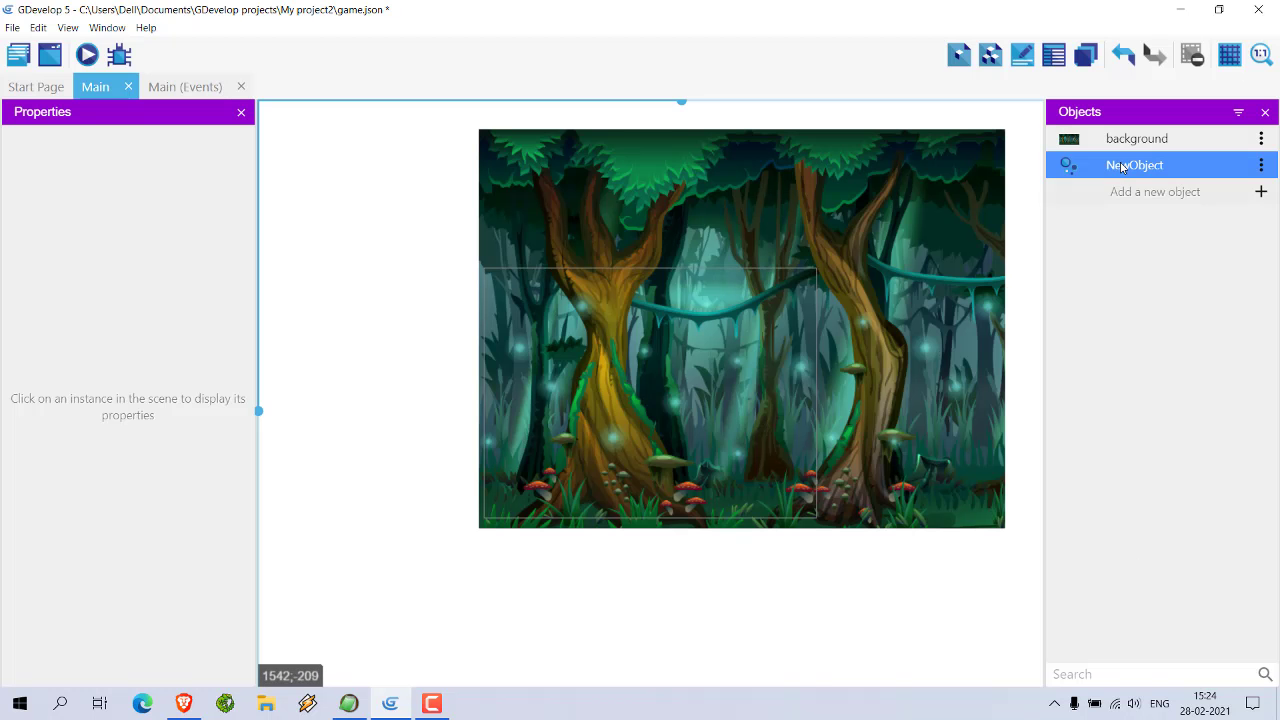
Drop the emitter among the mushrooms at bottom centre and rotate it to about -86° to spray upward.
{"action": "left_click_drag", "start_coordinate": [1134, 165], "coordinate": [725, 505]}
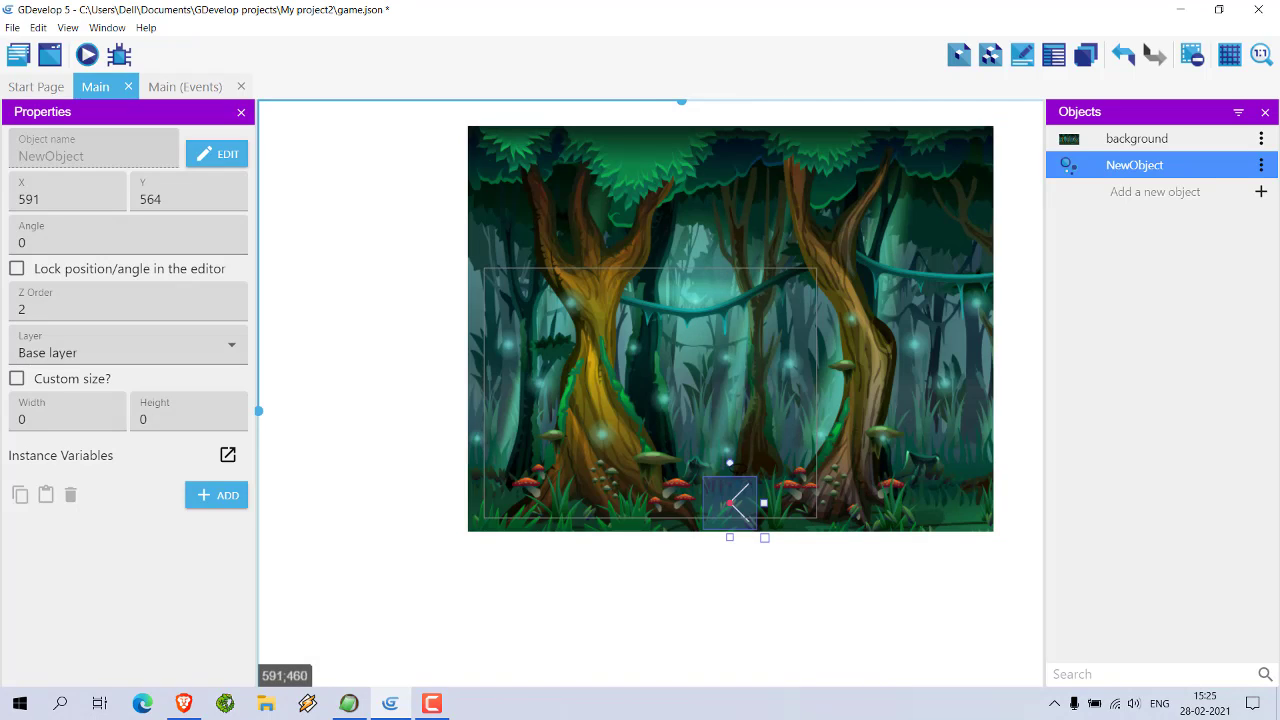
{"action": "left_click_drag", "start_coordinate": [730, 462], "coordinate": [738, 467]}
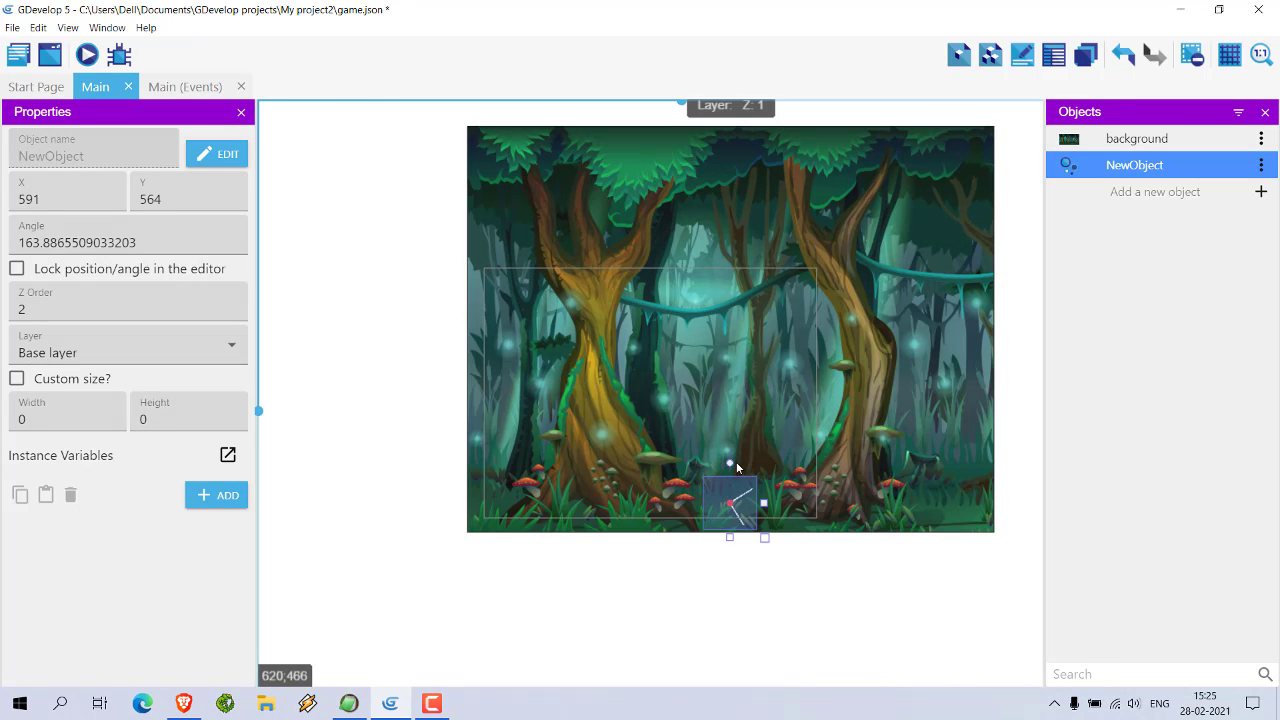
{"action": "left_click_drag", "start_coordinate": [730, 463], "coordinate": [785, 520]}
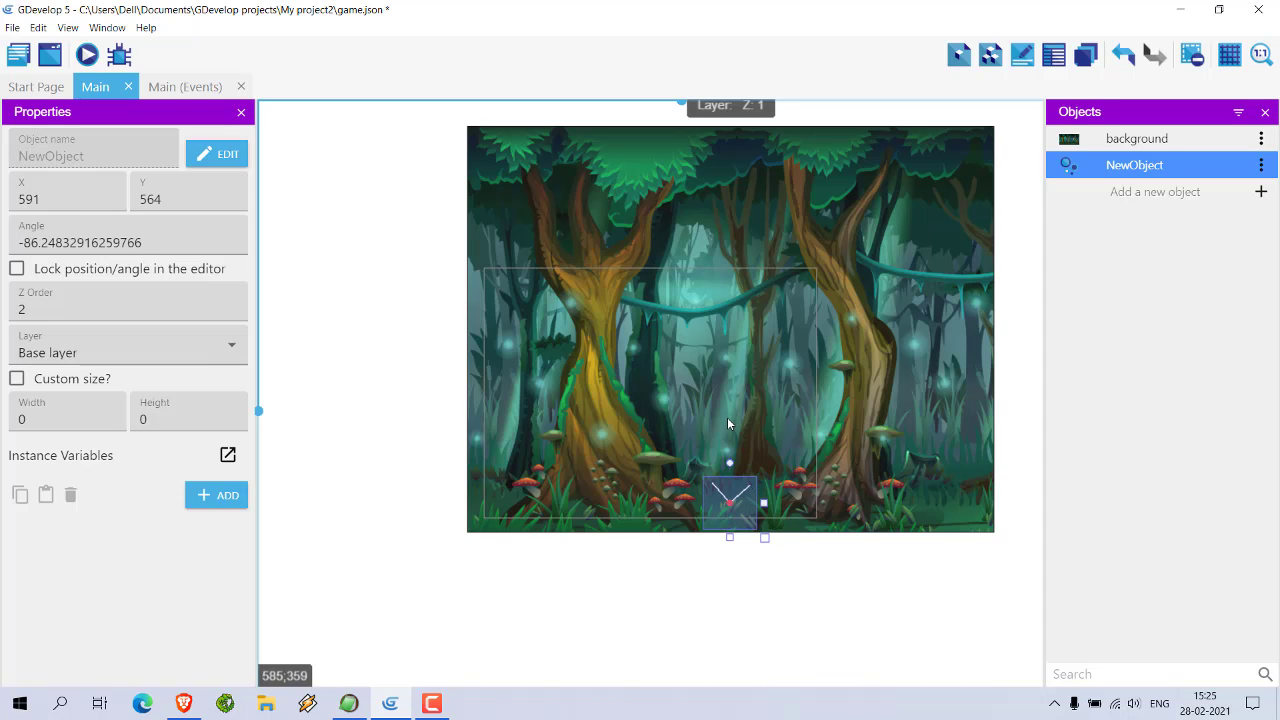
Save the project and preview the red particles rising near the mushrooms, then close the preview.
{"action": "left_click", "coordinate": [805, 566]}
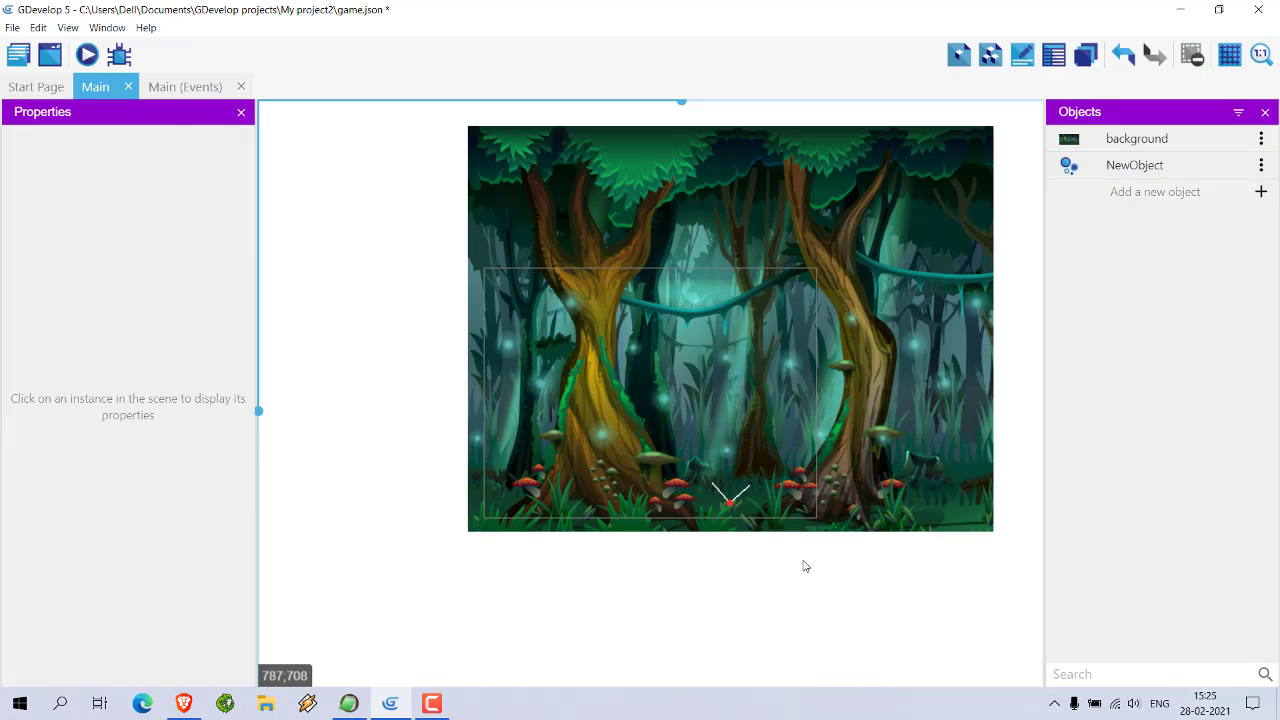
{"action": "key", "text": "Ctrl+s"}
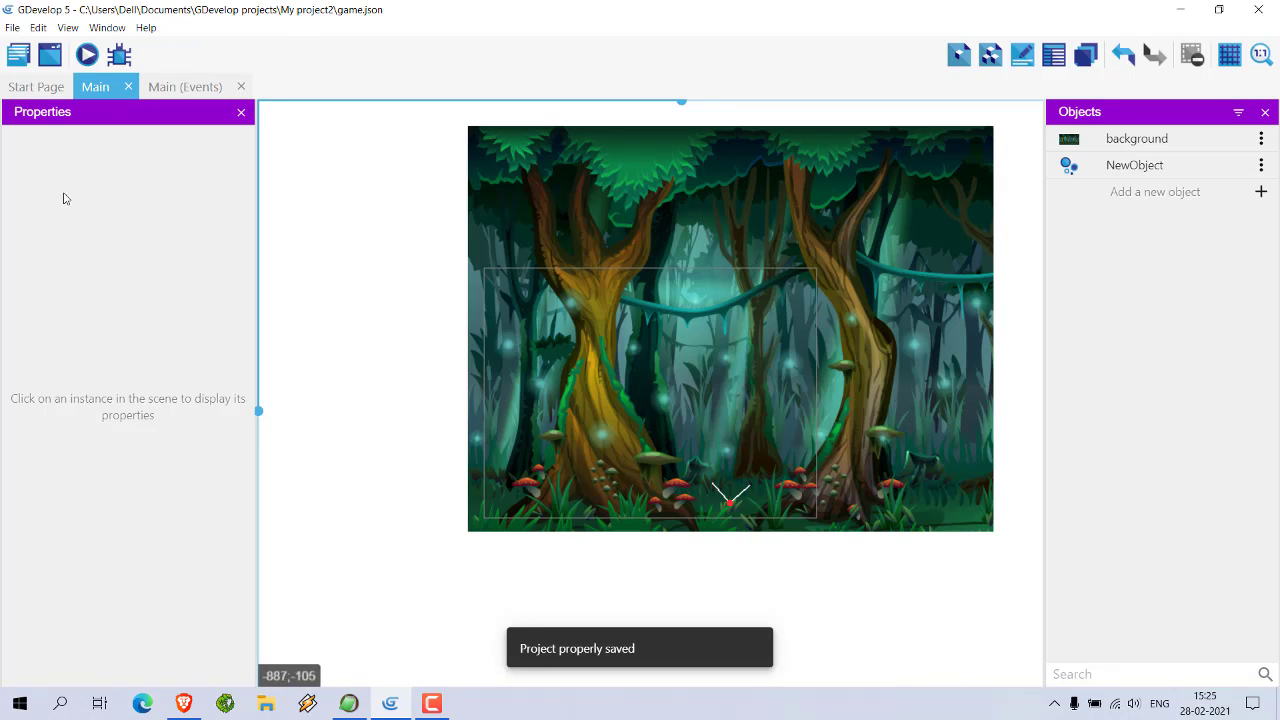
{"action": "left_click", "coordinate": [90, 54]}
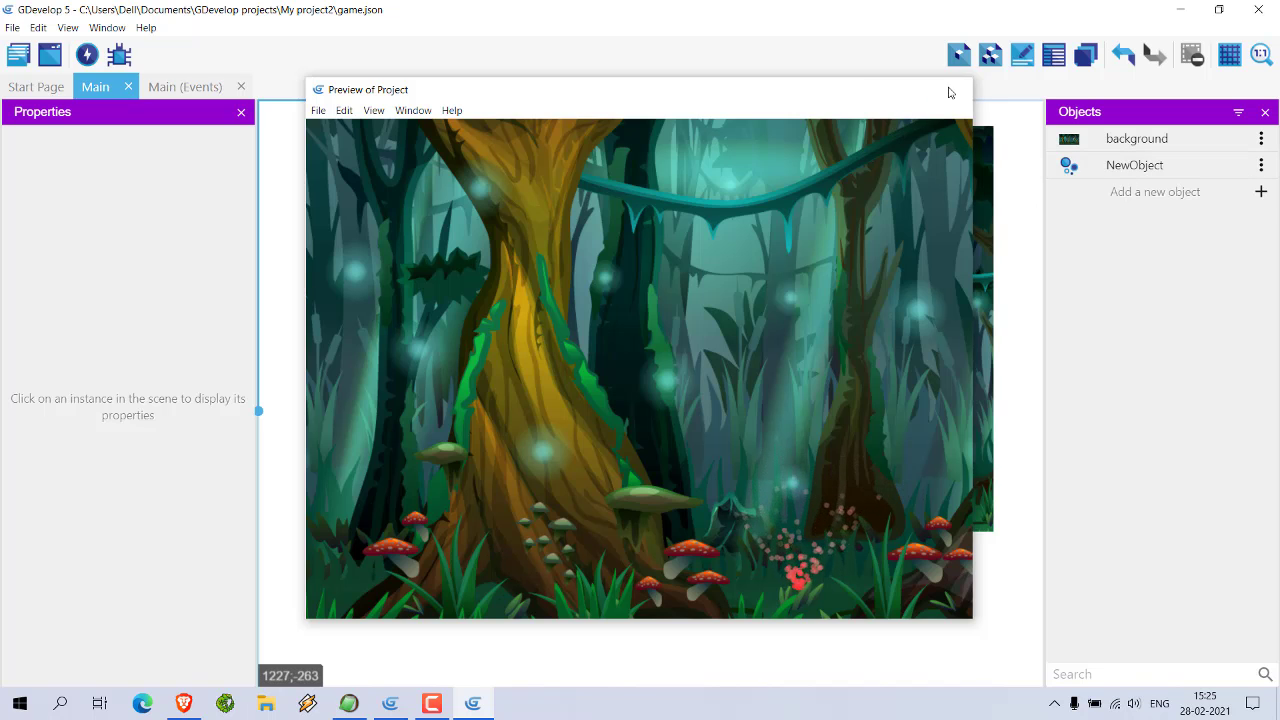
{"action": "left_click", "coordinate": [1136, 138]}
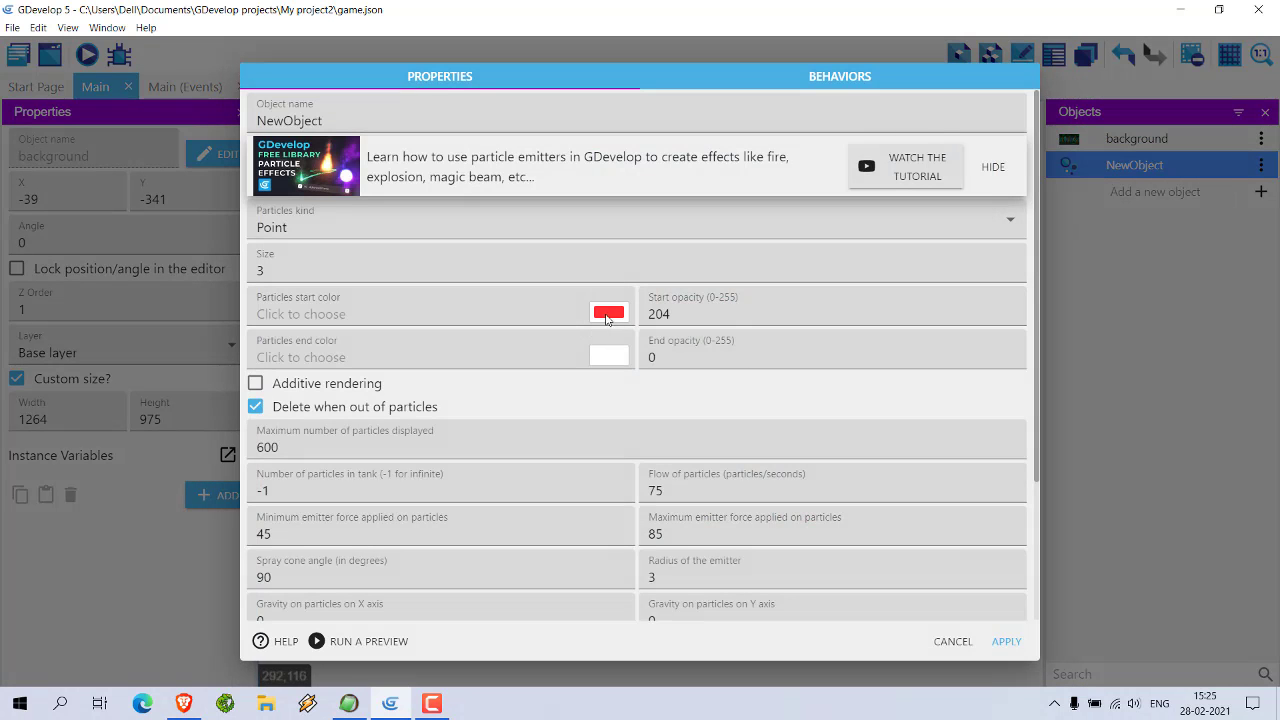
Change the particles' end colour to yellow and set the particle start size to 50.
{"action": "left_click", "coordinate": [608, 313]}
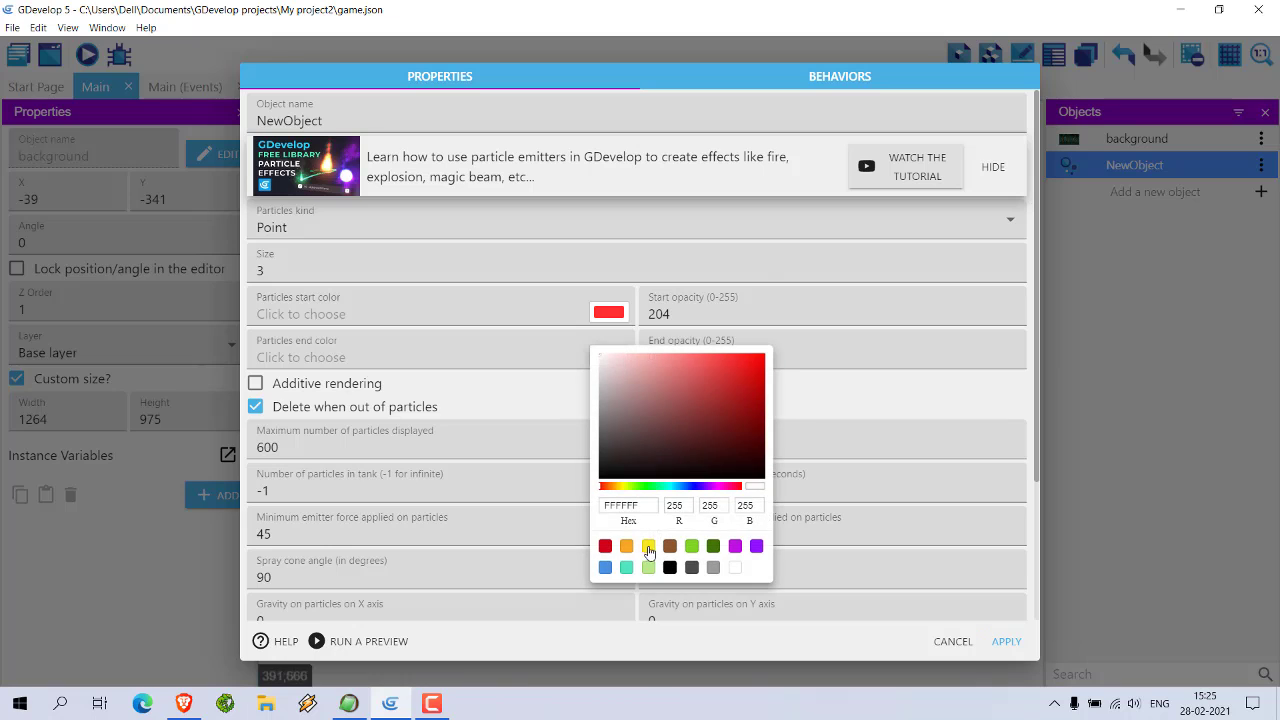
{"action": "left_click", "coordinate": [648, 546]}
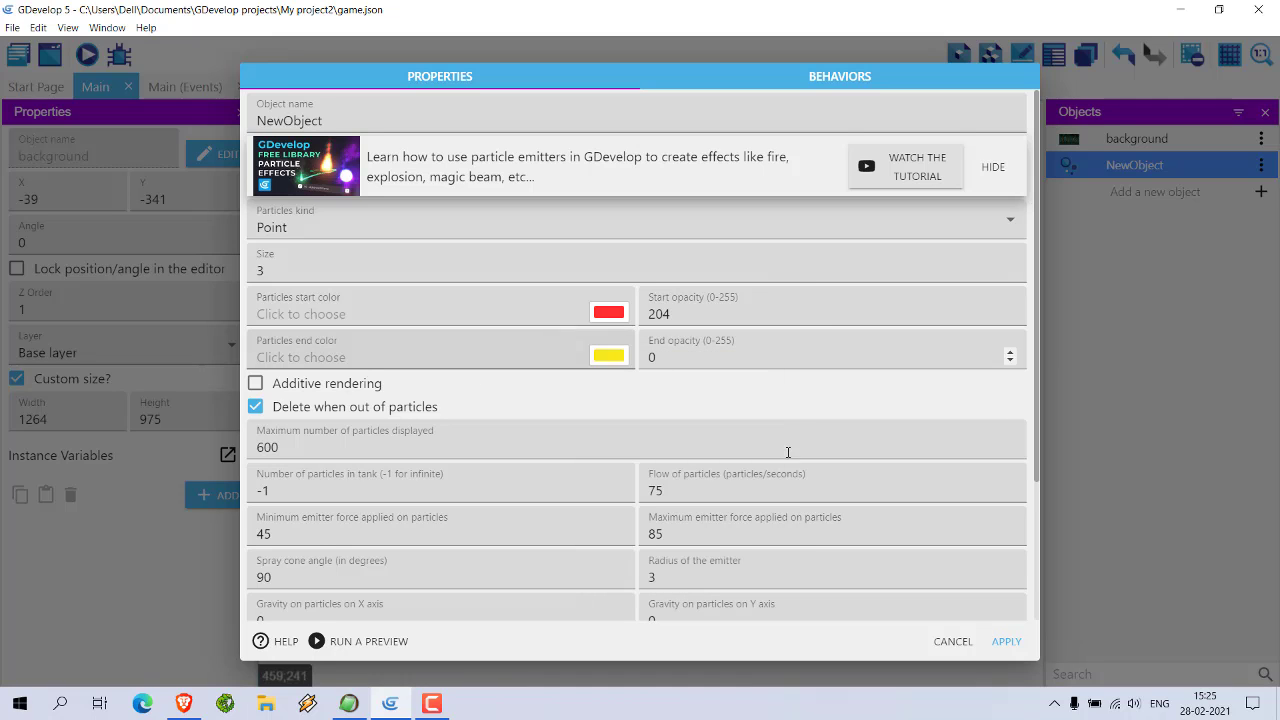
{"action": "mouse_move", "coordinate": [405, 495]}
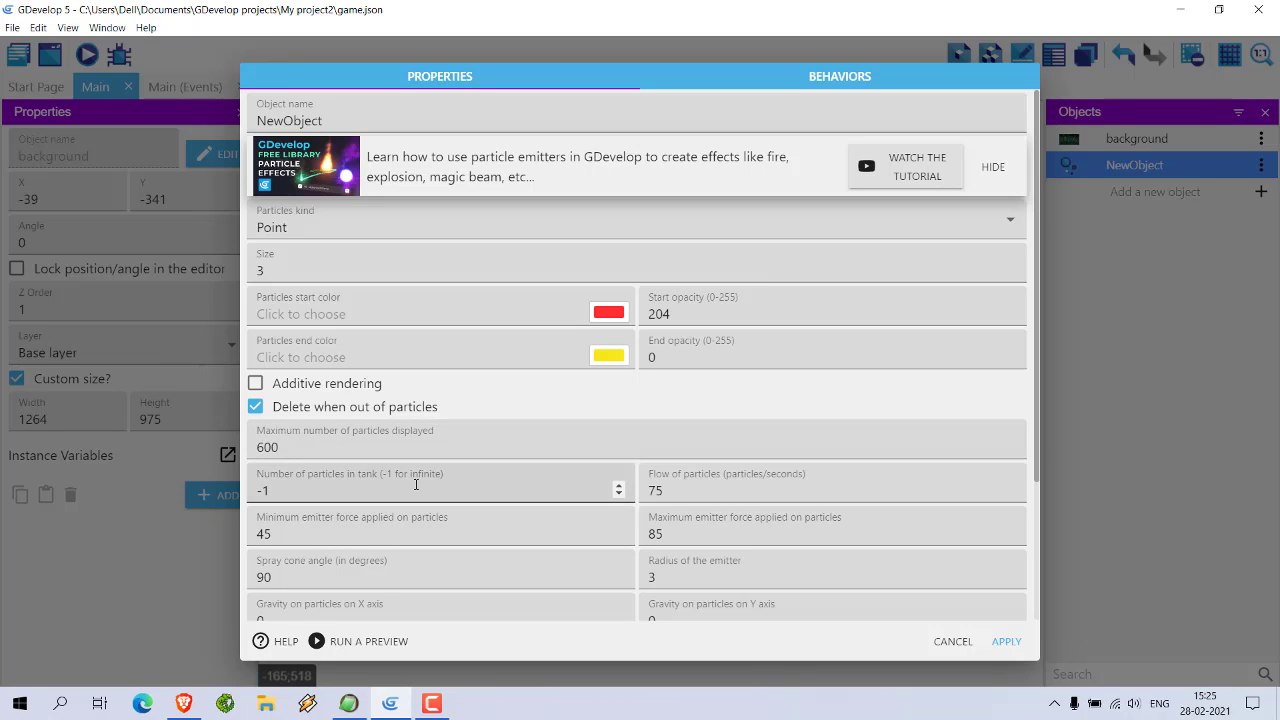
{"action": "scroll", "scroll_direction": "down", "scroll_amount": 3}
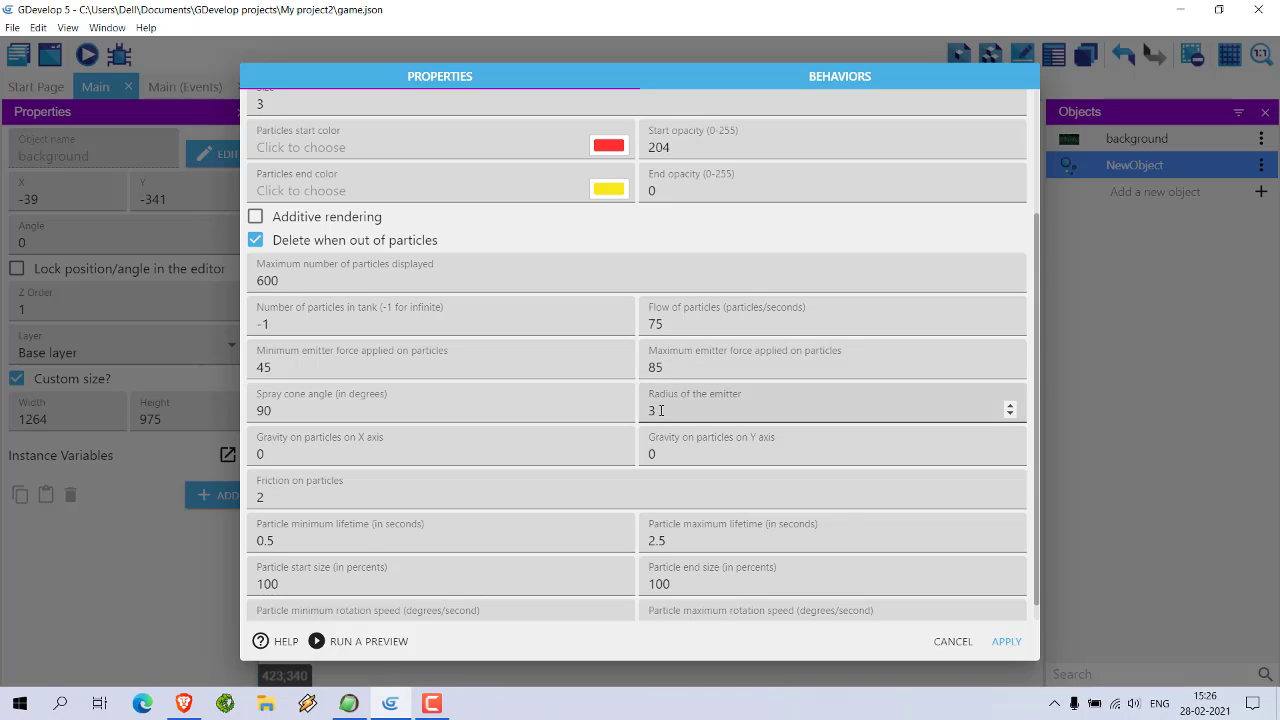
{"action": "scroll", "scroll_direction": "down", "scroll_amount": 3}
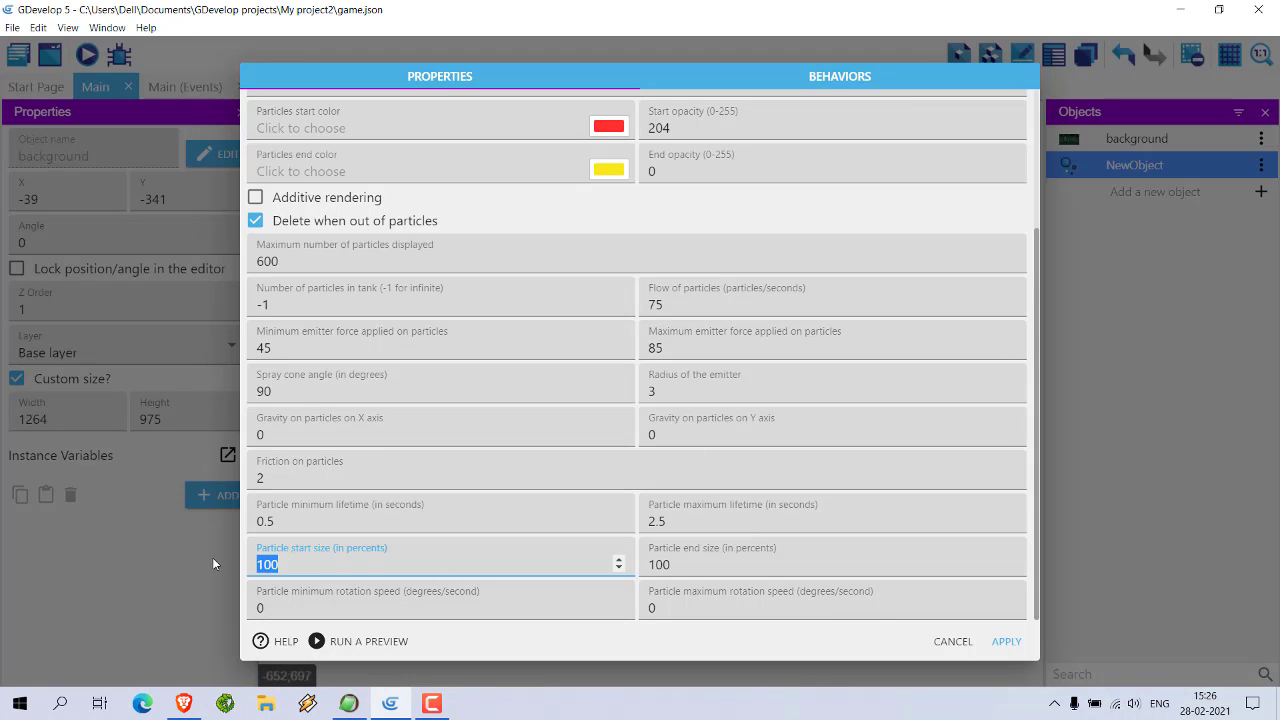
{"action": "mouse_move", "coordinate": [224, 546]}
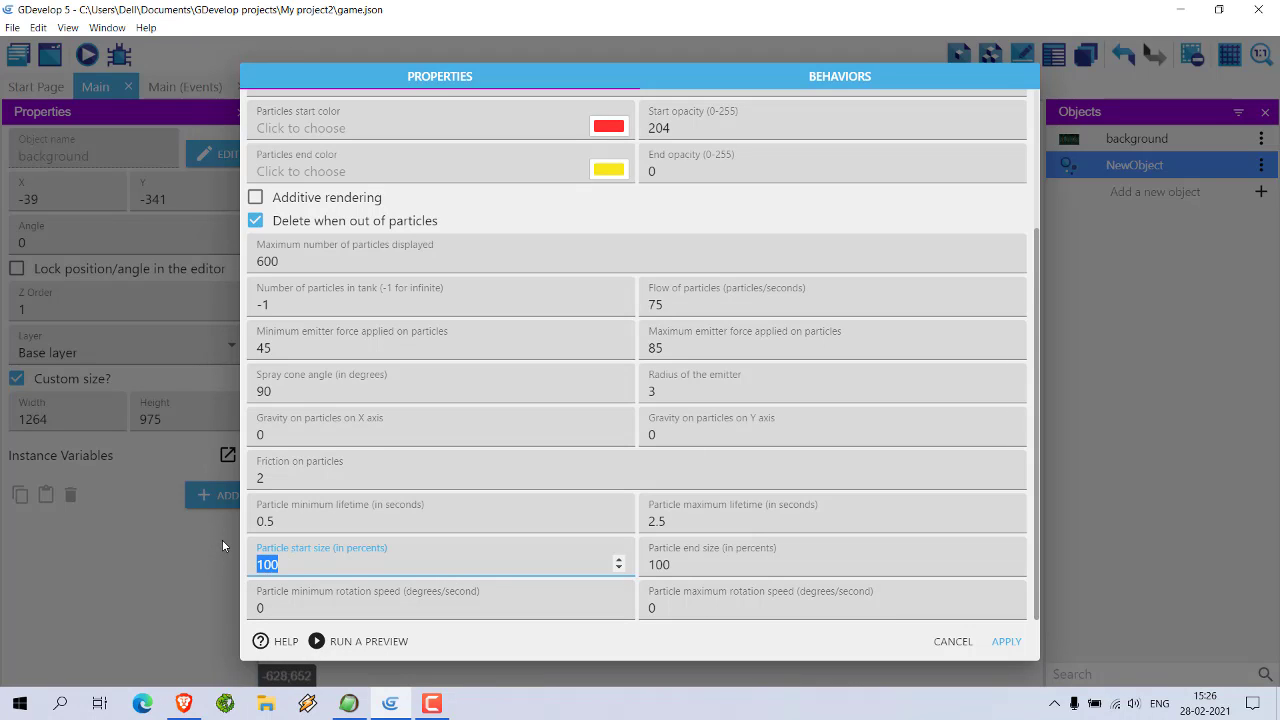
{"action": "type", "text": "50"}
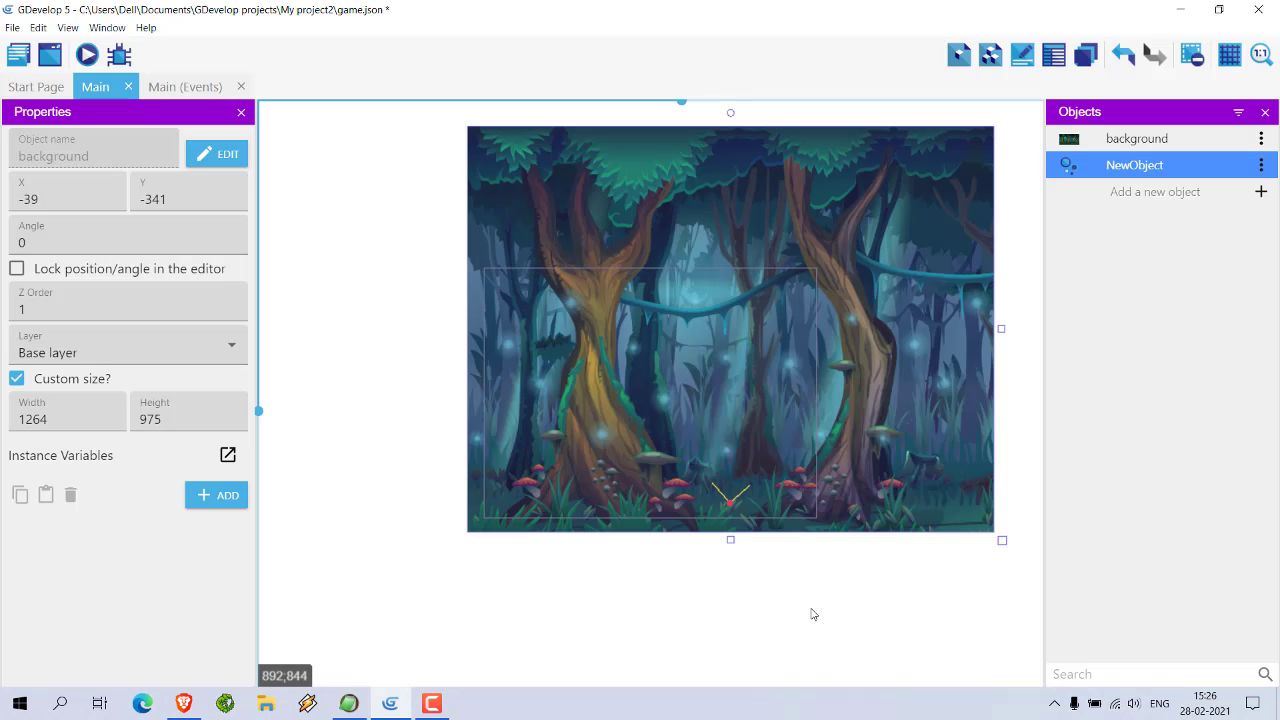
{"action": "mouse_move", "coordinate": [1061, 225]}
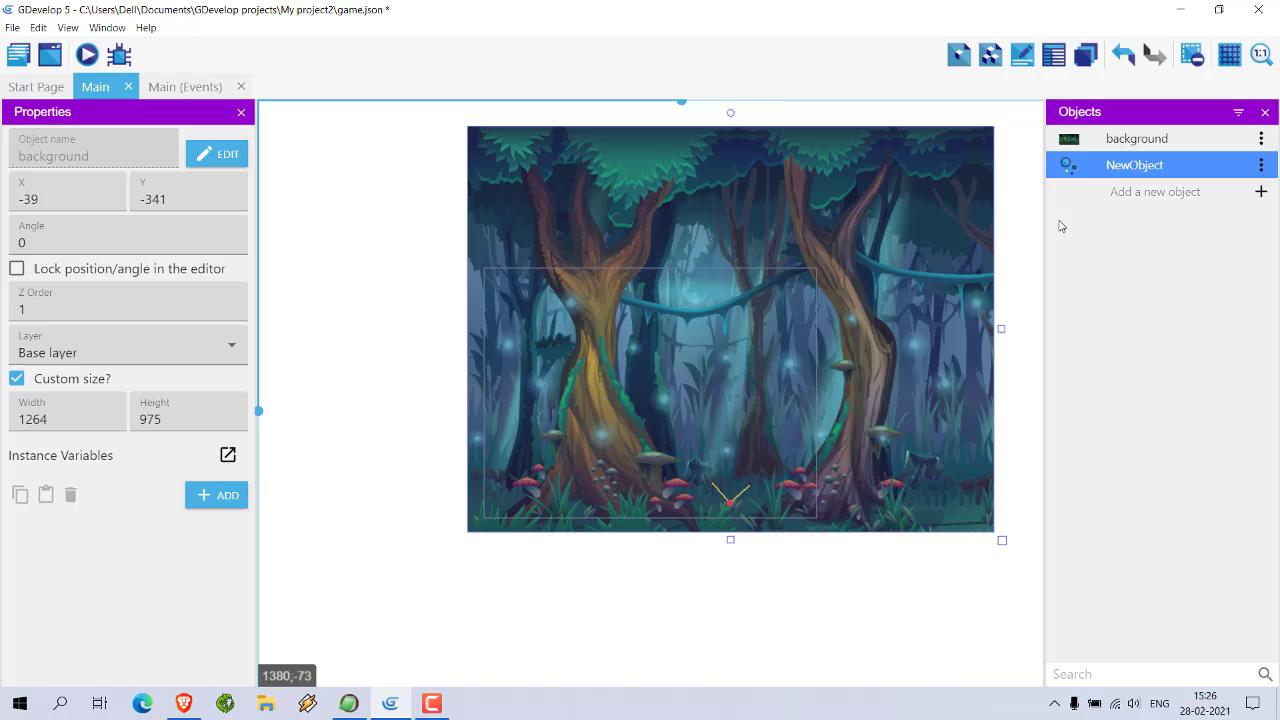
Select the particle emitter instance in the scene instead of the background.
{"action": "left_click", "coordinate": [399, 435]}
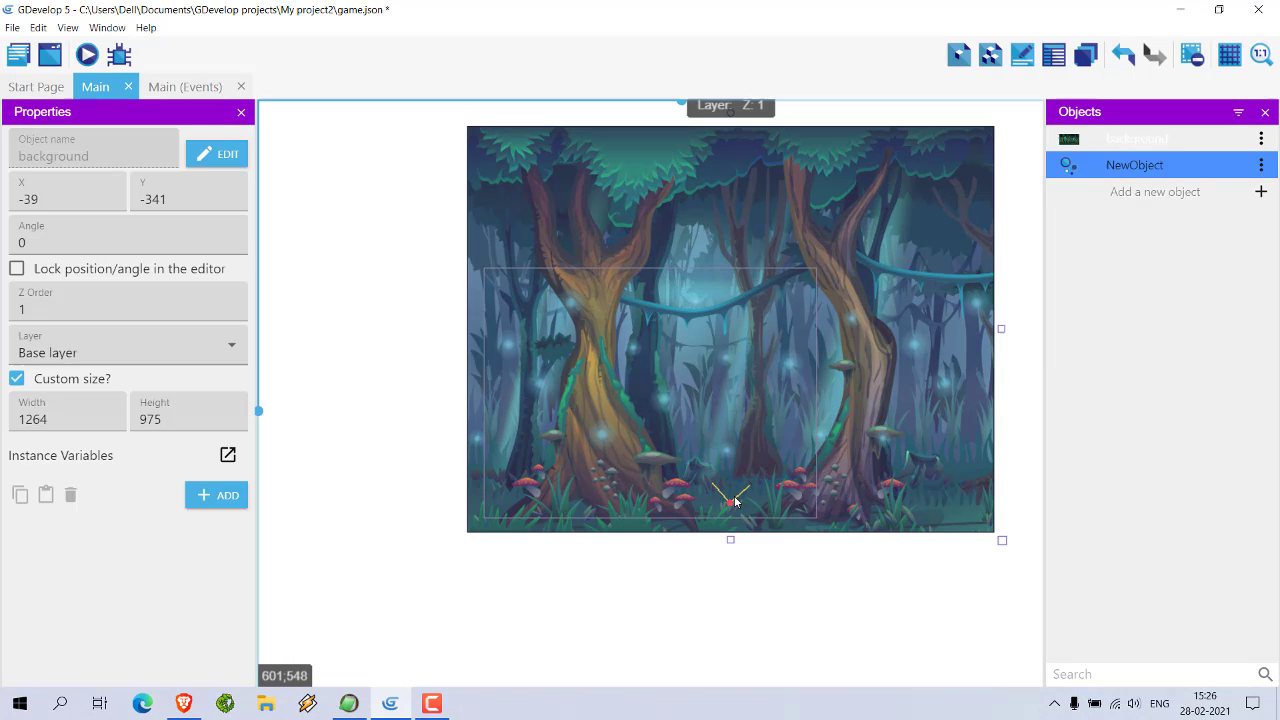
{"action": "left_click", "coordinate": [1136, 138]}
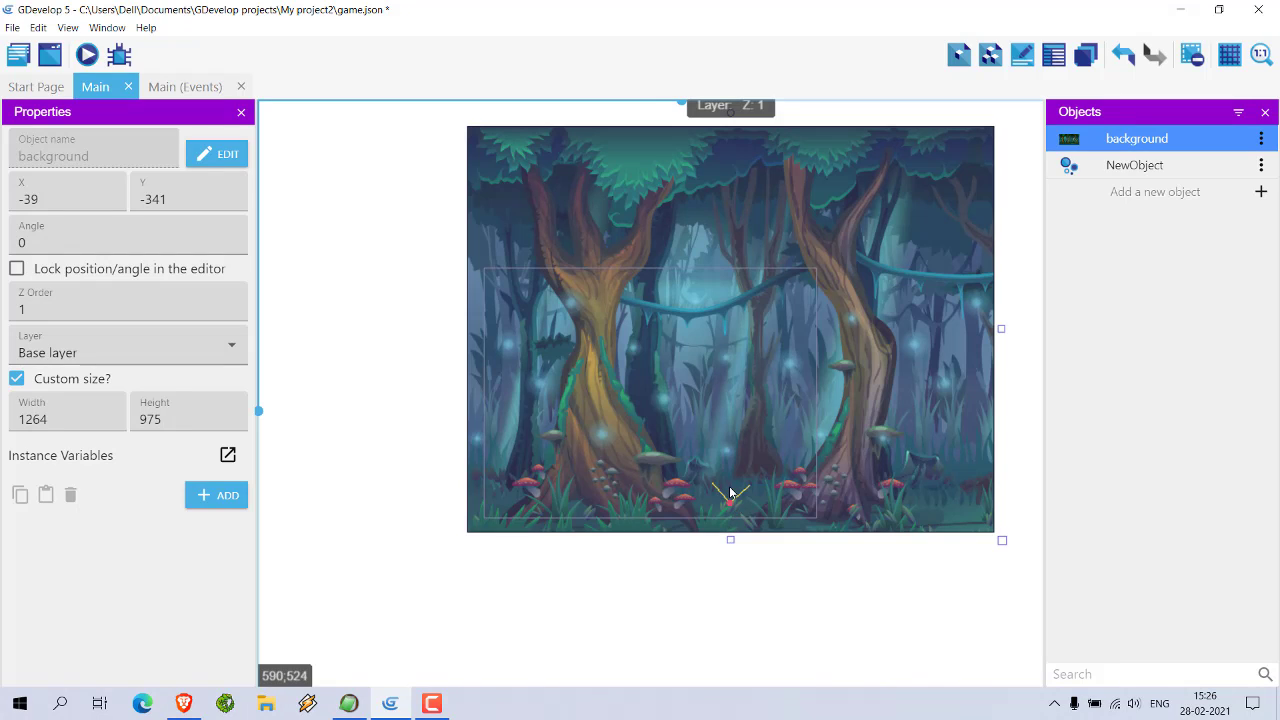
{"action": "left_click", "coordinate": [761, 510]}
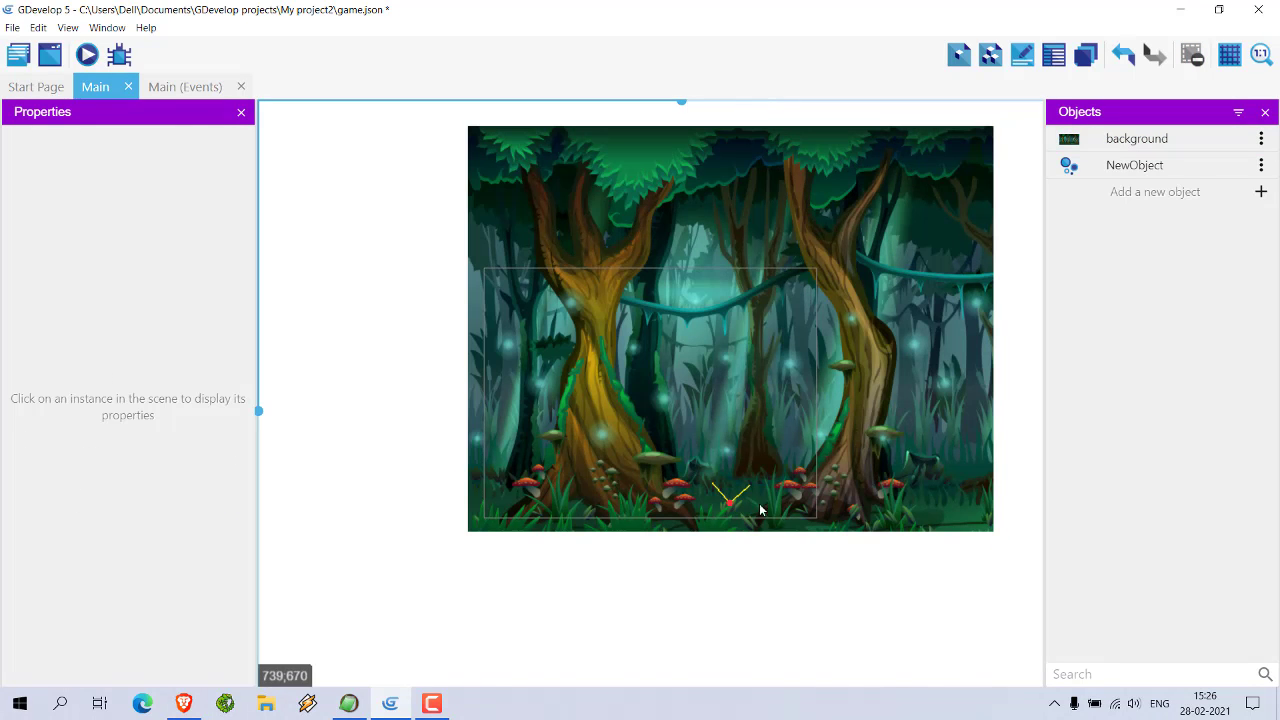
{"action": "left_click", "coordinate": [1136, 138]}
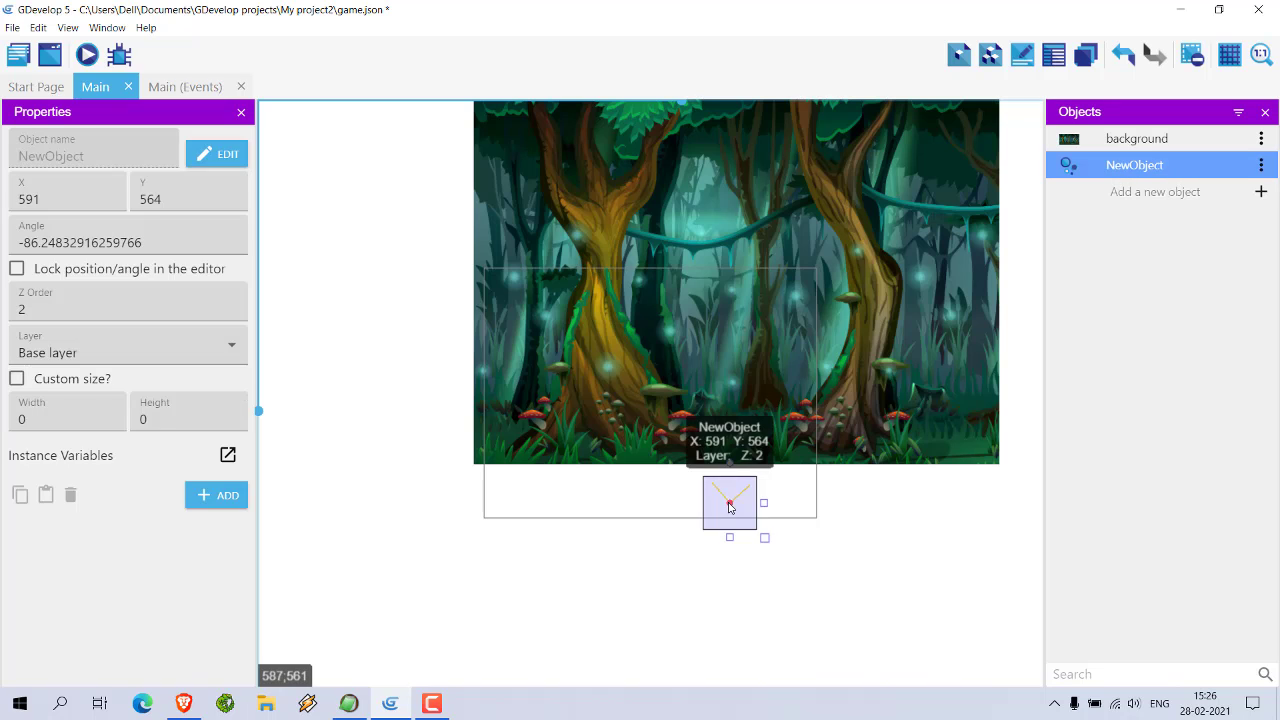
Move the emitter onto the central mushrooms at 447, 348 and save the project.
{"action": "left_click_drag", "start_coordinate": [730, 503], "coordinate": [485, 420]}
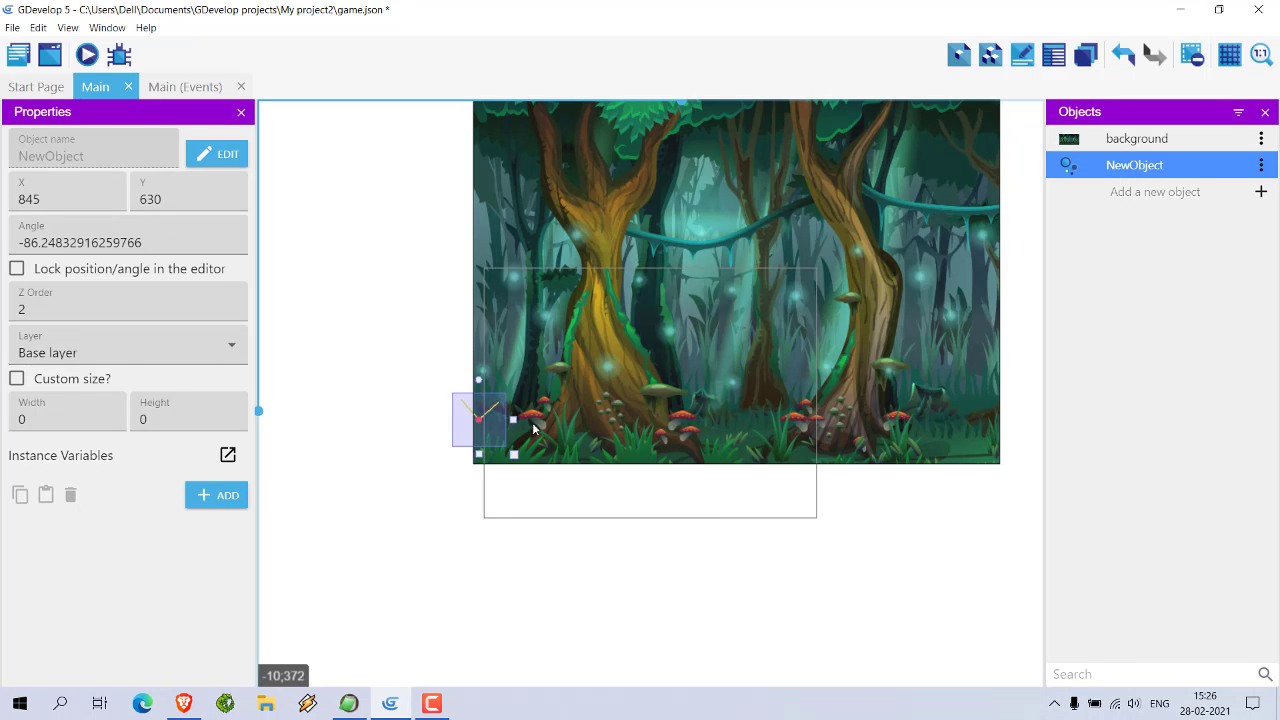
{"action": "left_click_drag", "start_coordinate": [480, 420], "coordinate": [670, 412]}
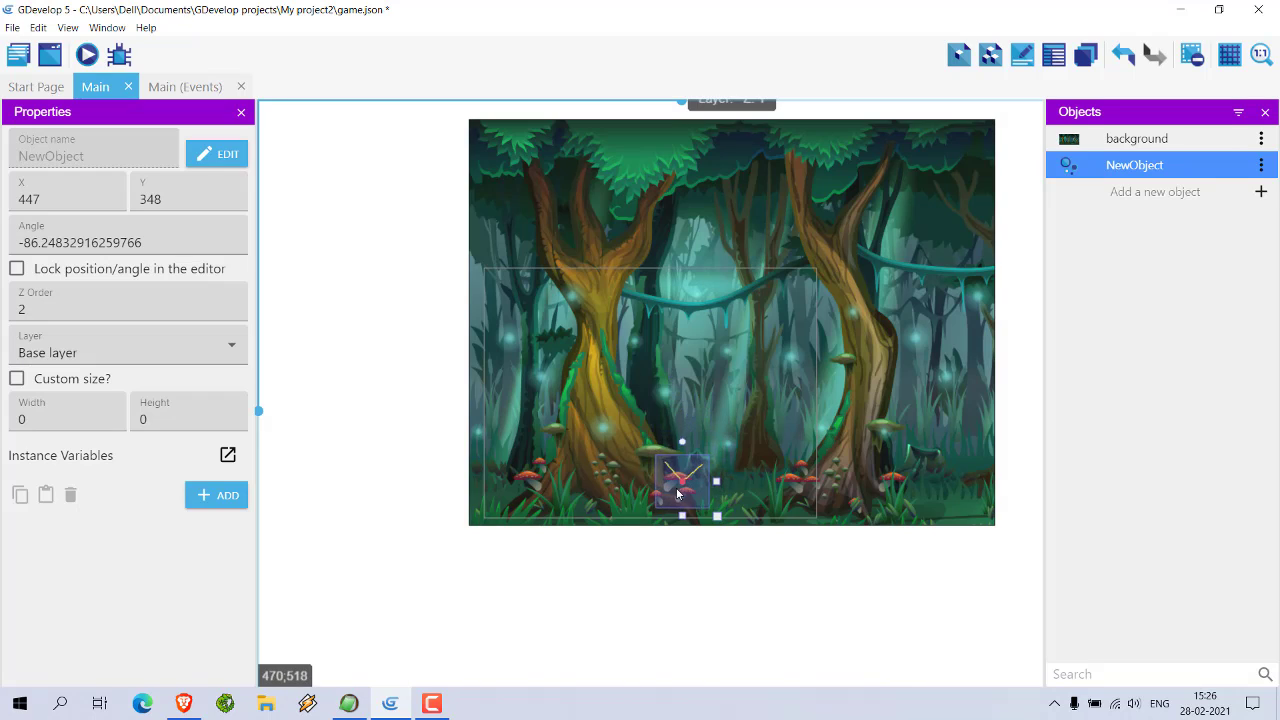
{"action": "left_click", "coordinate": [364, 443]}
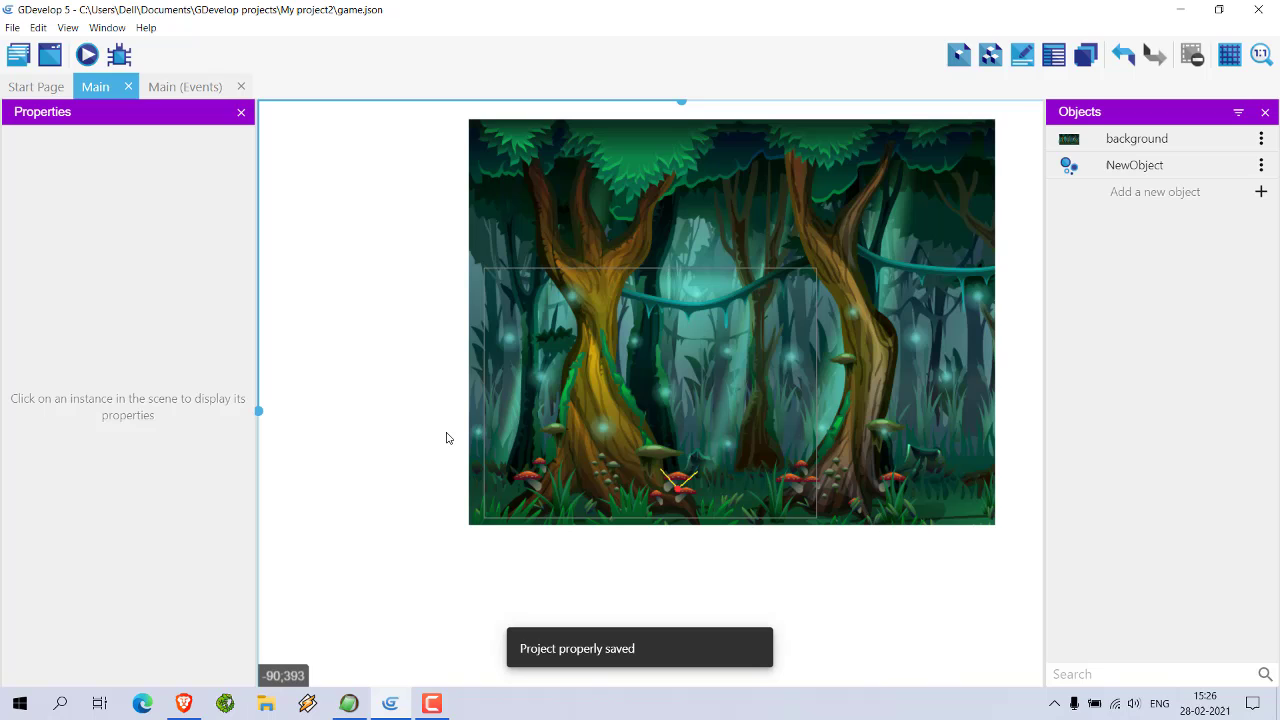
{"action": "left_click", "coordinate": [88, 53]}
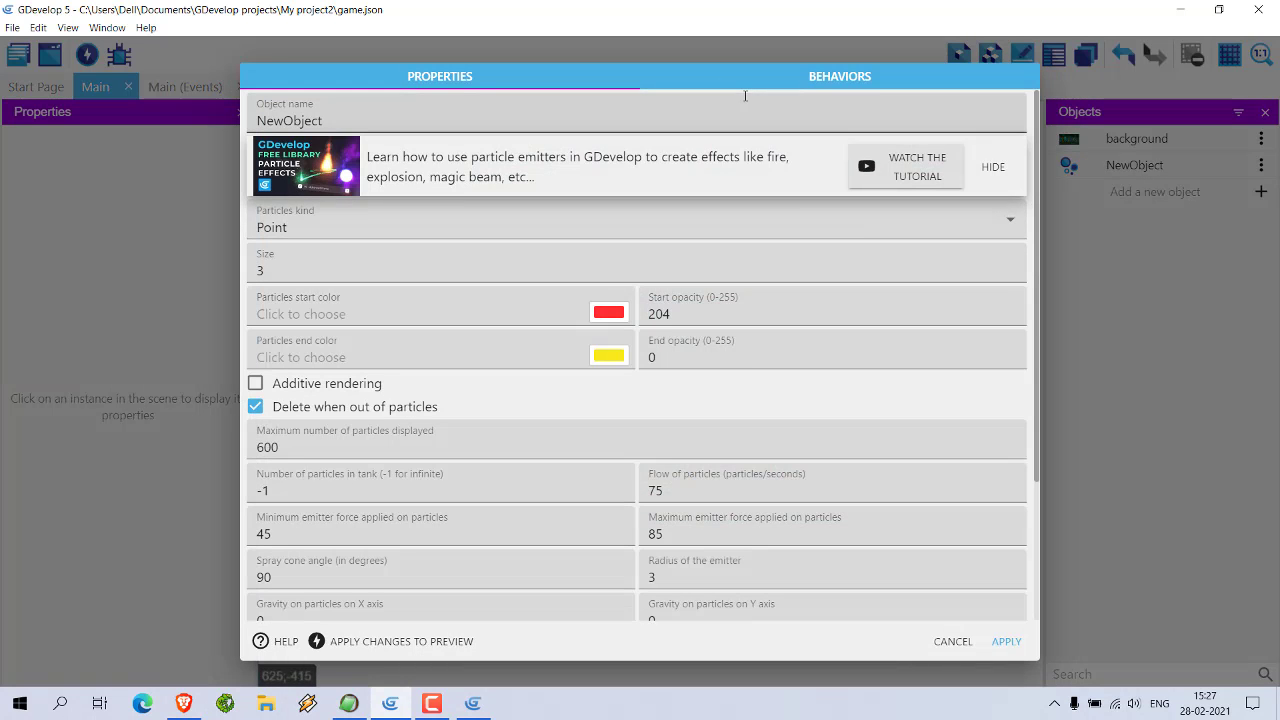
{"action": "mouse_move", "coordinate": [595, 232]}
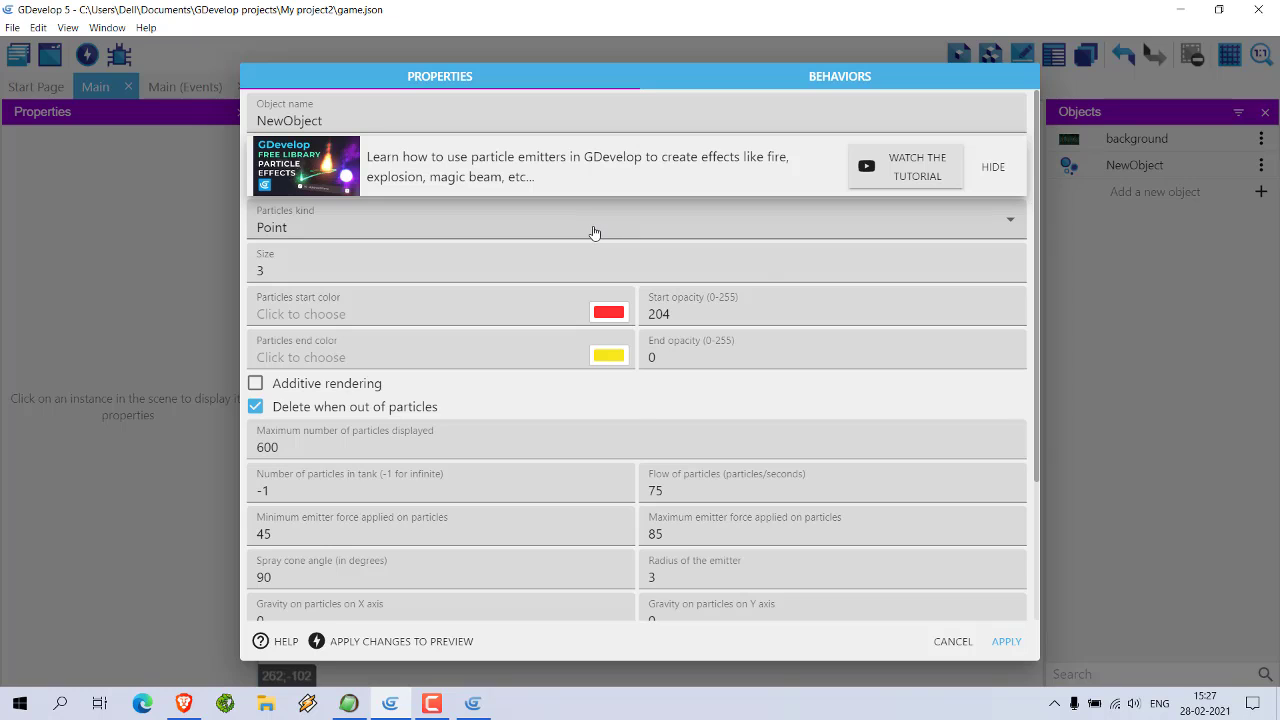
Close the emitter settings, run a preview of the forest scene and close it.
{"action": "left_click", "coordinate": [992, 166]}
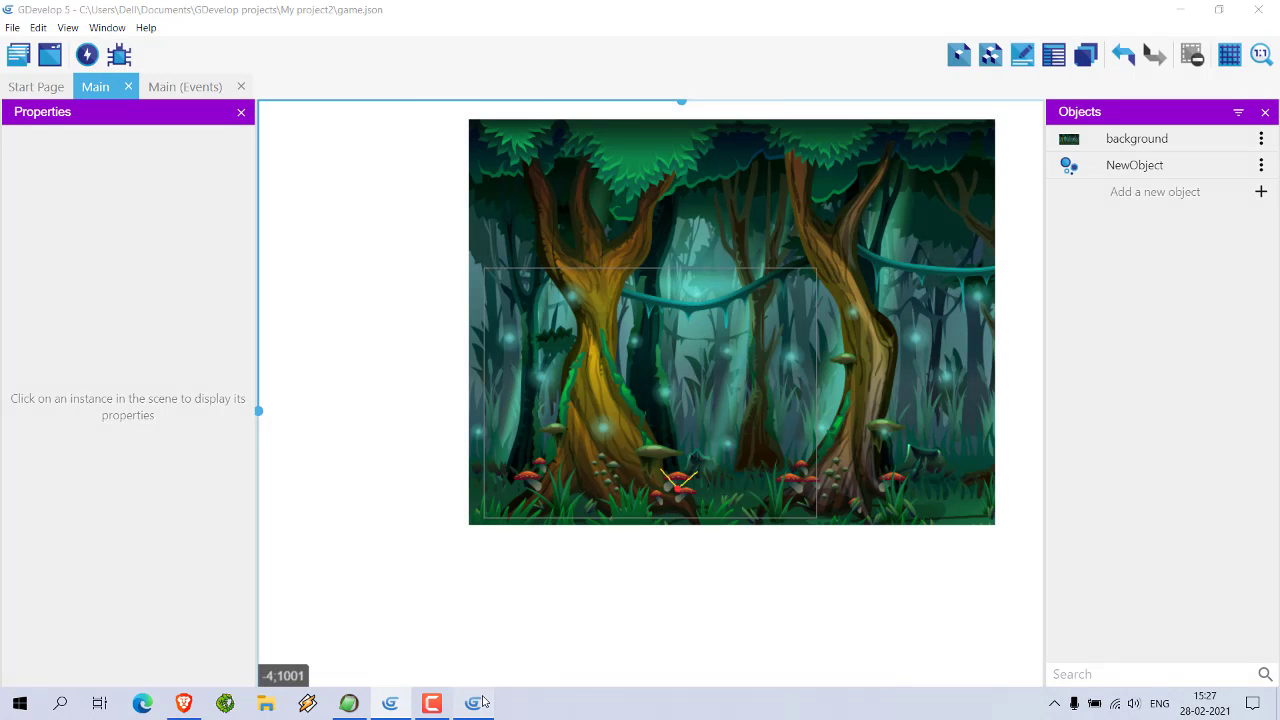
{"action": "left_click", "coordinate": [86, 54]}
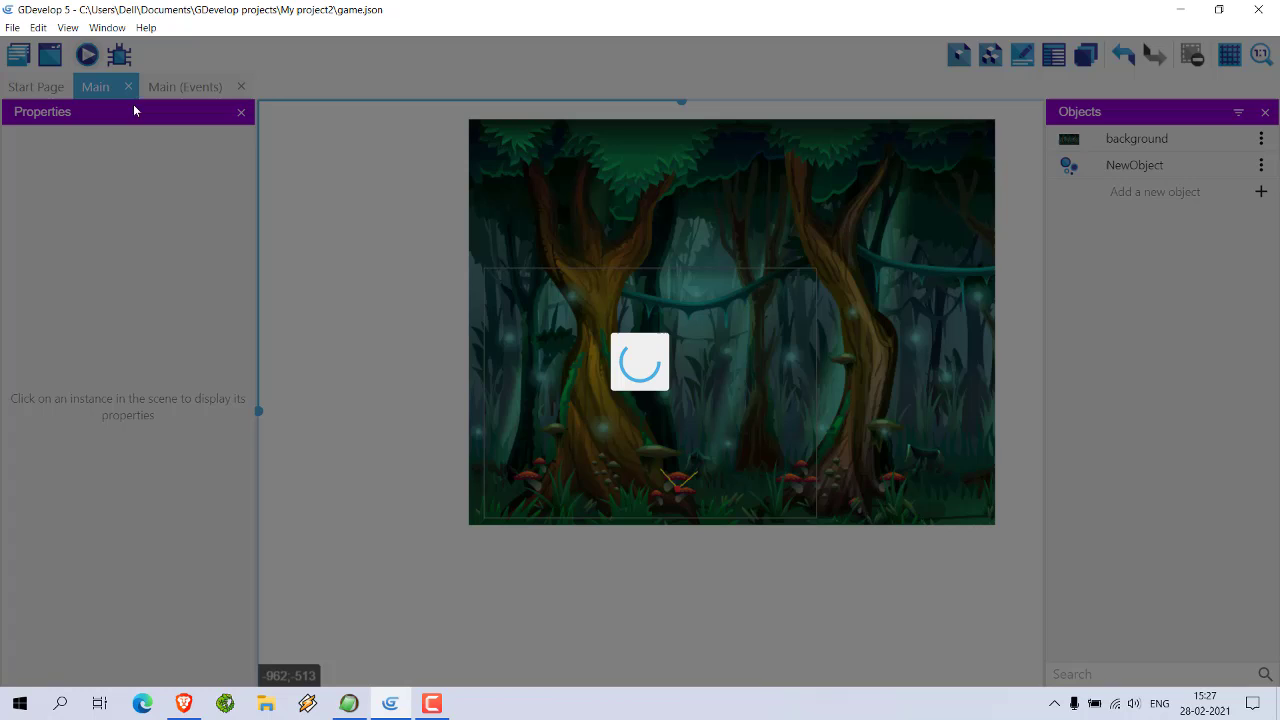
{"action": "left_click", "coordinate": [87, 54]}
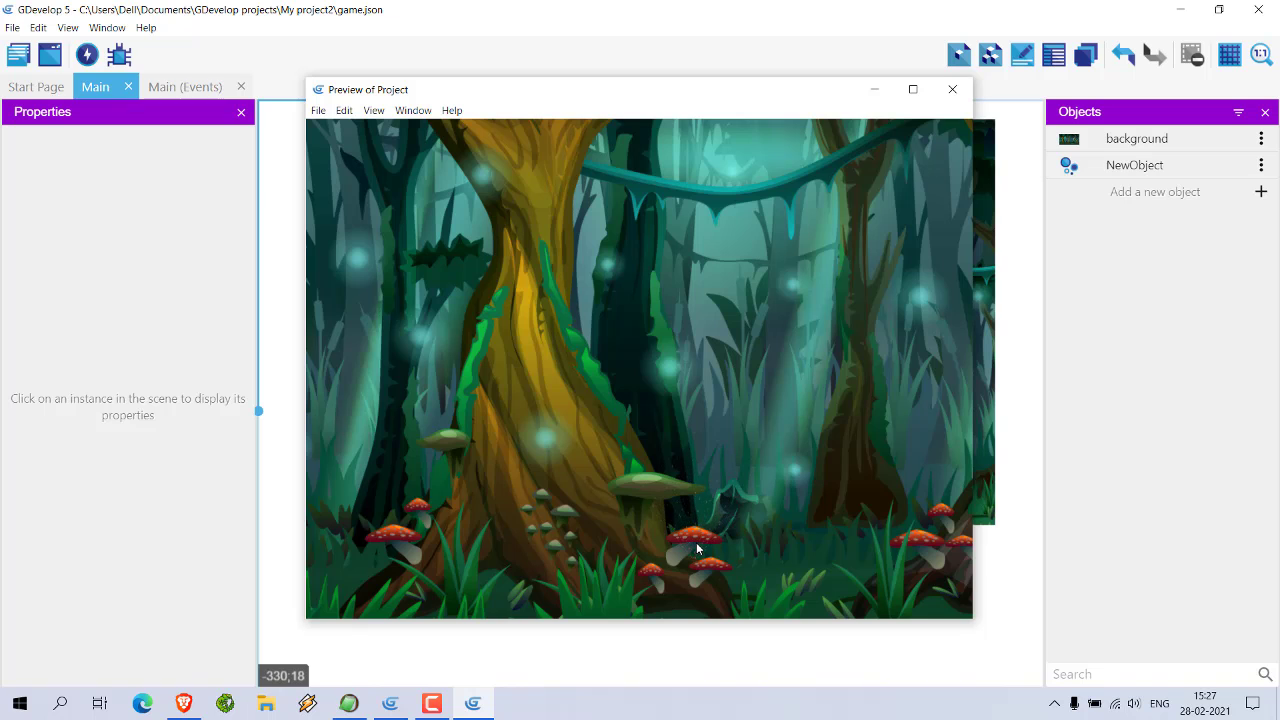
{"action": "left_click", "coordinate": [952, 89]}
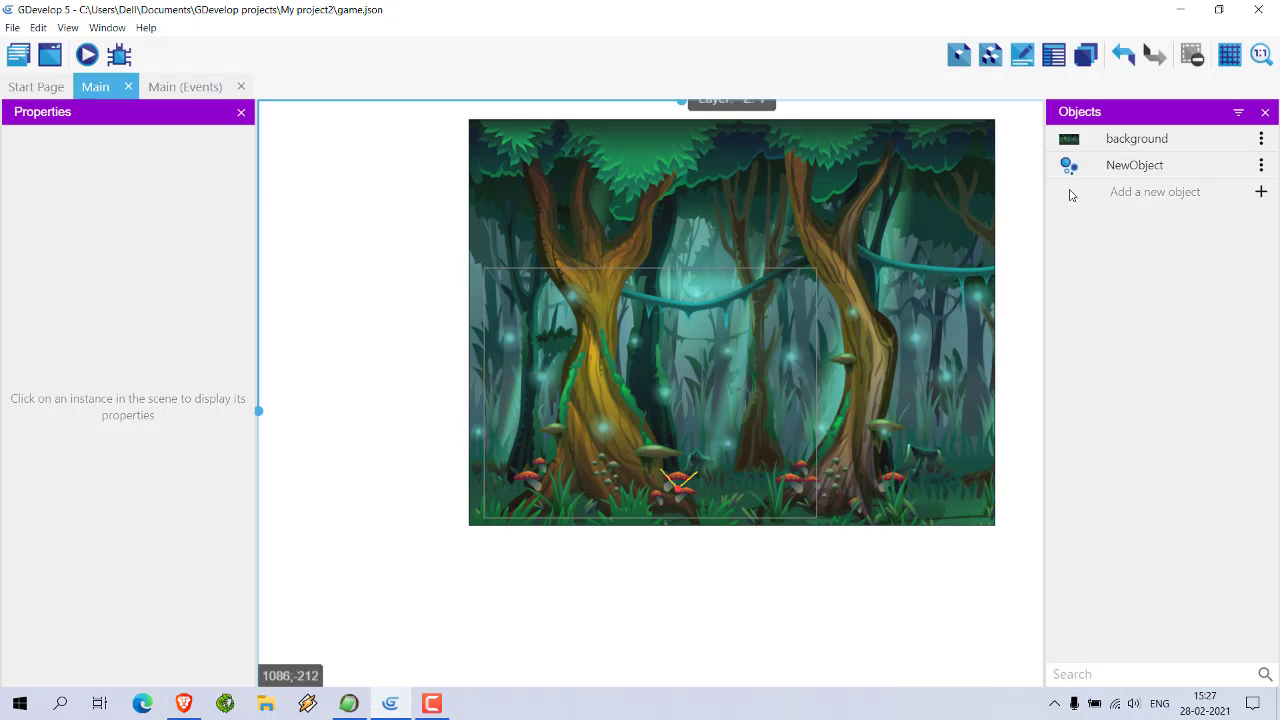
Set the emitter's Line particles to length 10 and thickness 5 and apply.
{"action": "double_click", "coordinate": [1134, 165]}
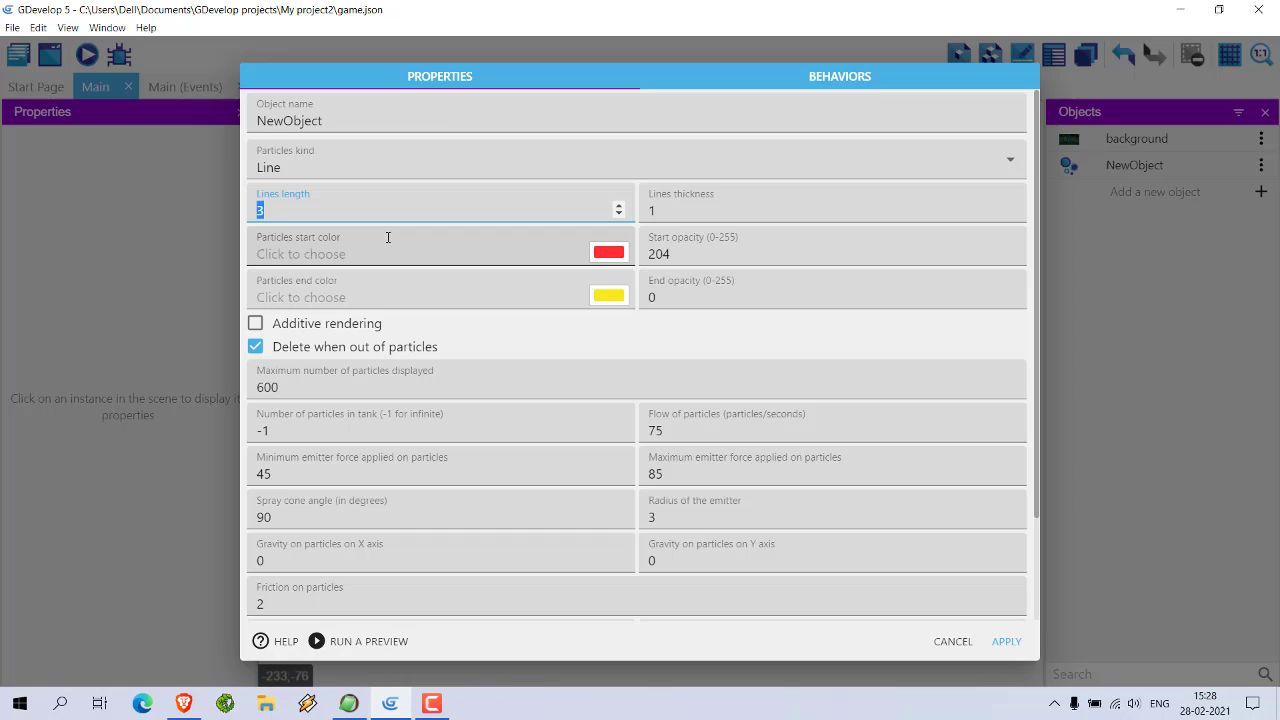
{"action": "type", "text": "10"}
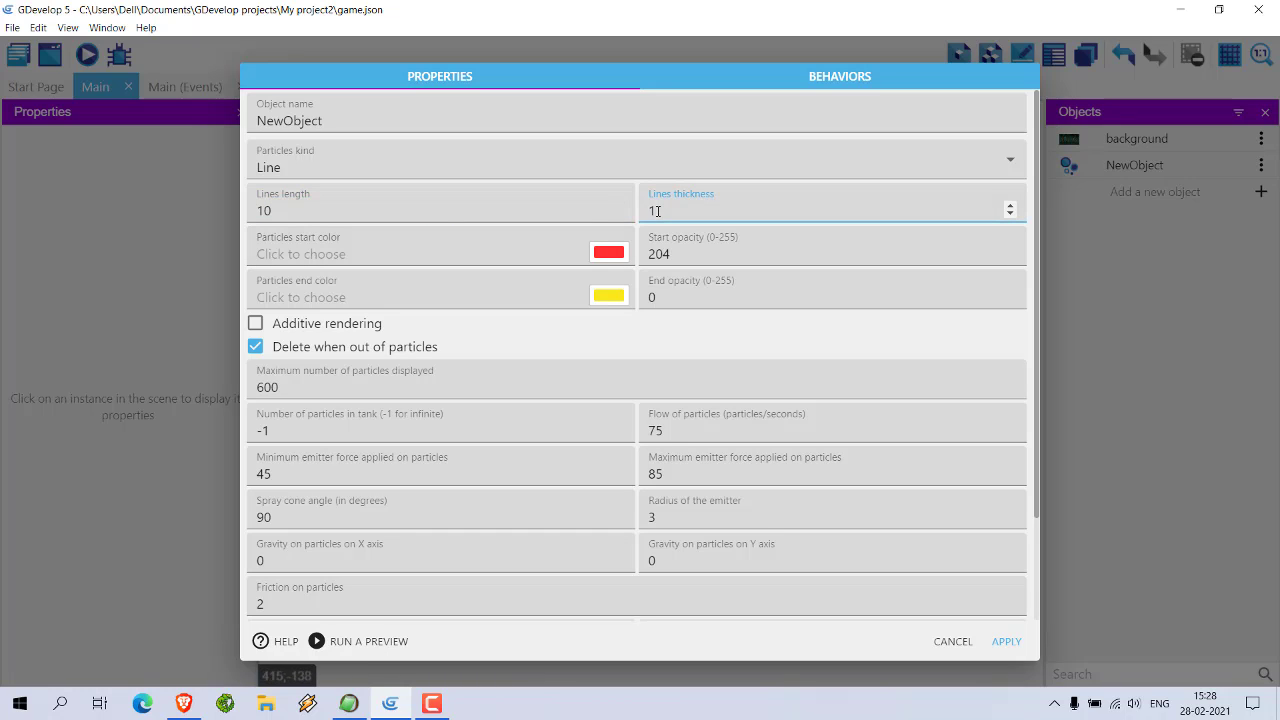
{"action": "type", "text": "5"}
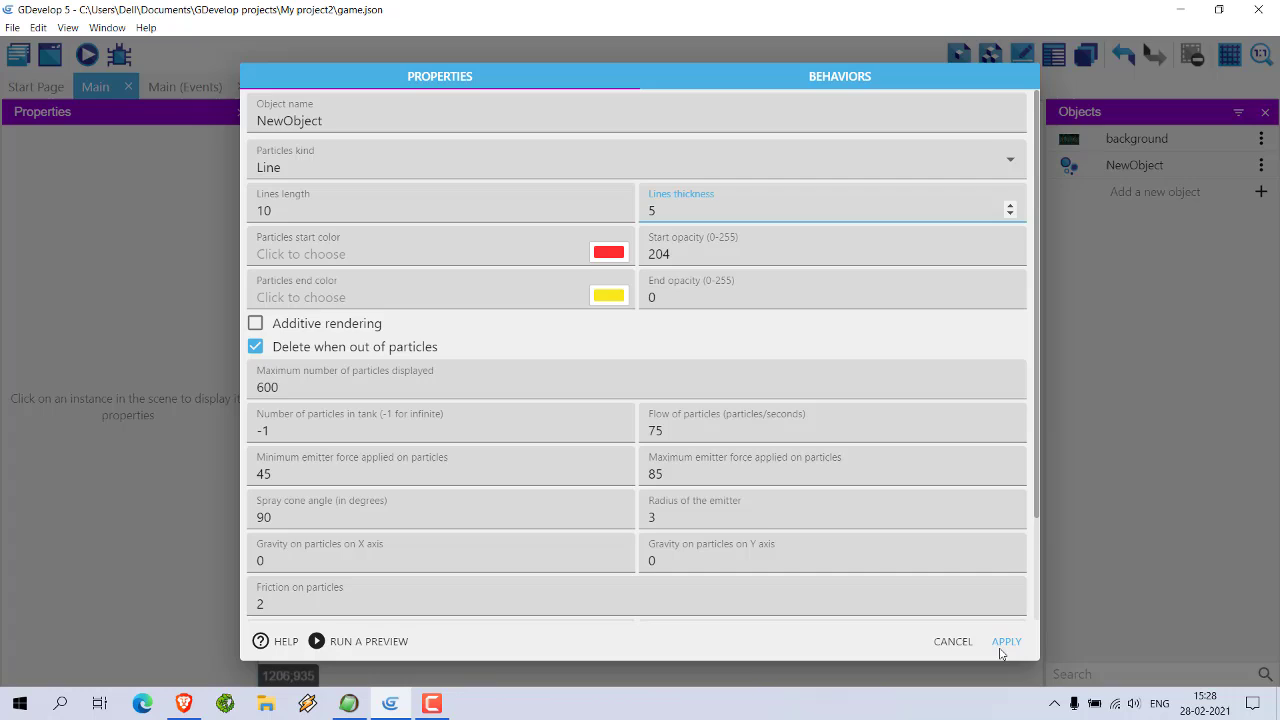
{"action": "left_click", "coordinate": [1006, 641]}
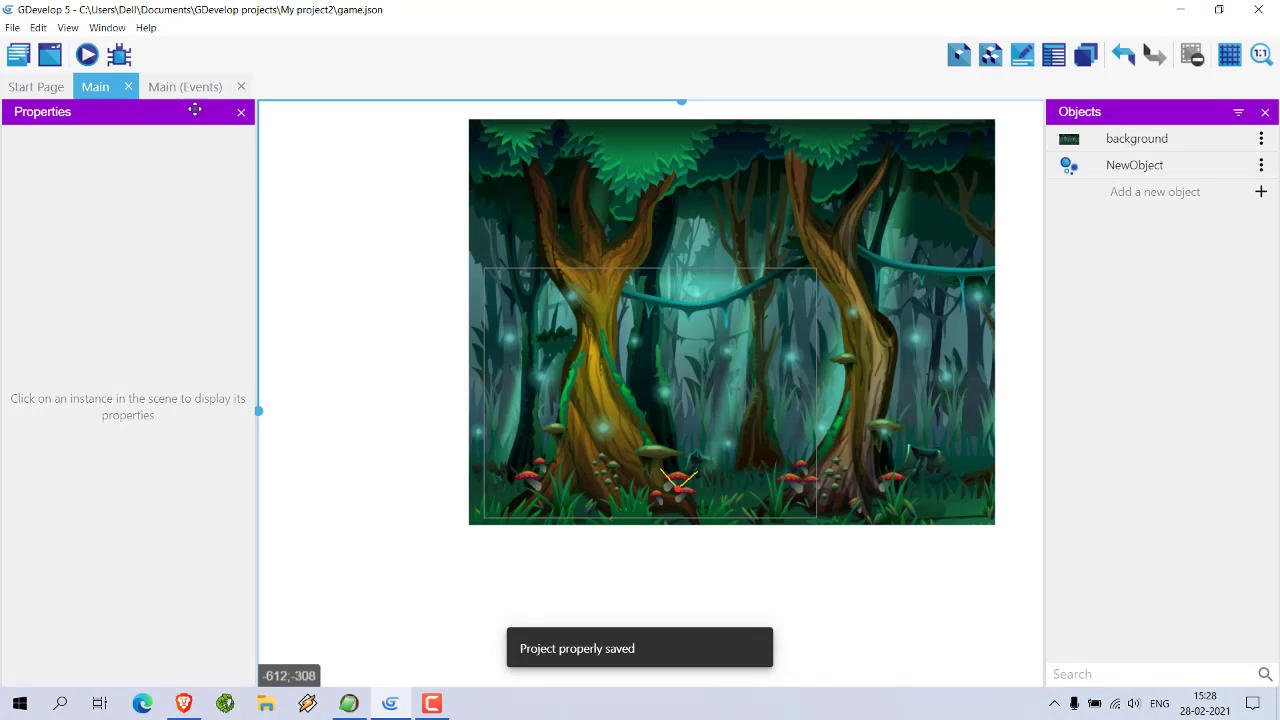
{"action": "left_click", "coordinate": [89, 54]}
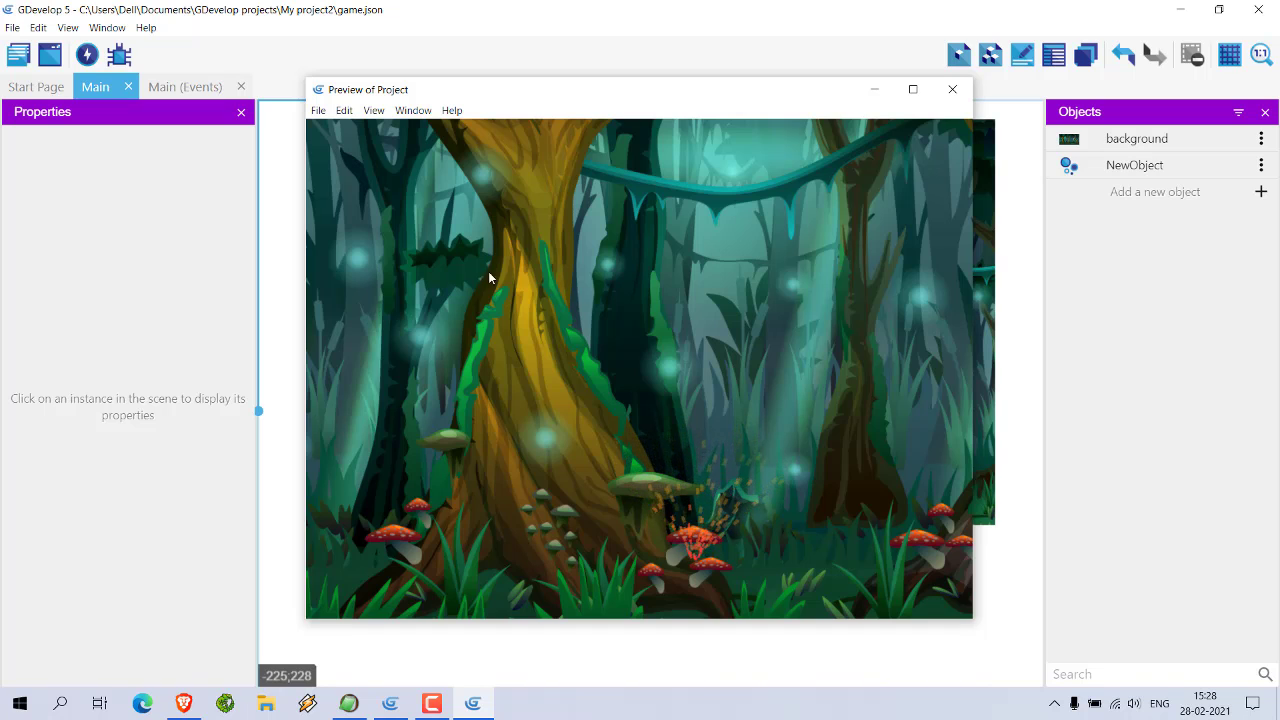
{"action": "mouse_move", "coordinate": [607, 328]}
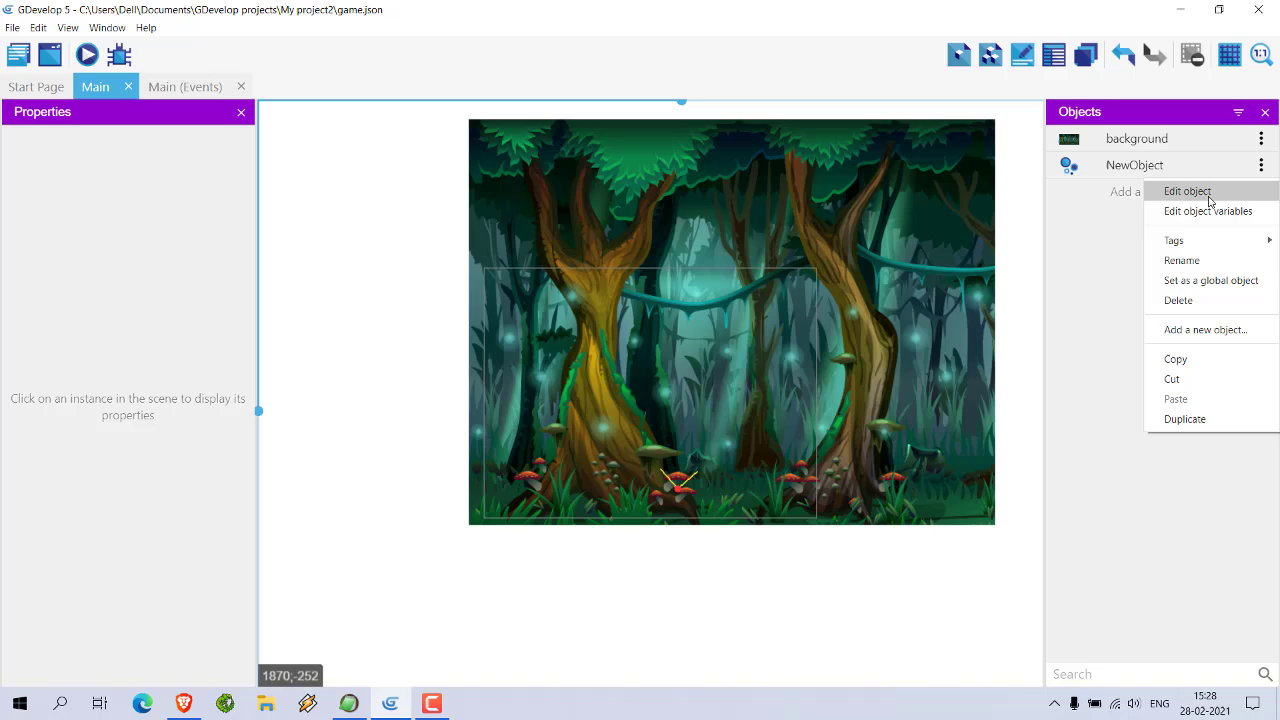
Switch NewObject's particle kind to Textured in its settings.
{"action": "left_click", "coordinate": [1187, 191]}
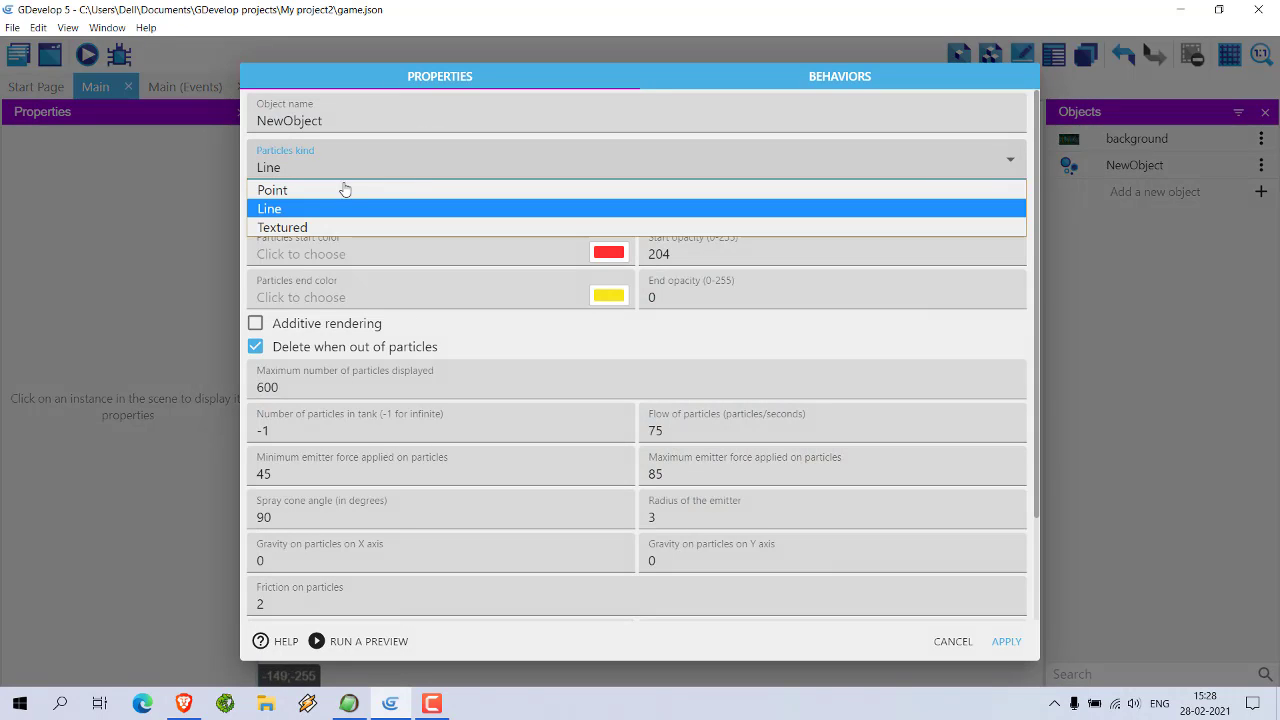
{"action": "mouse_move", "coordinate": [283, 227]}
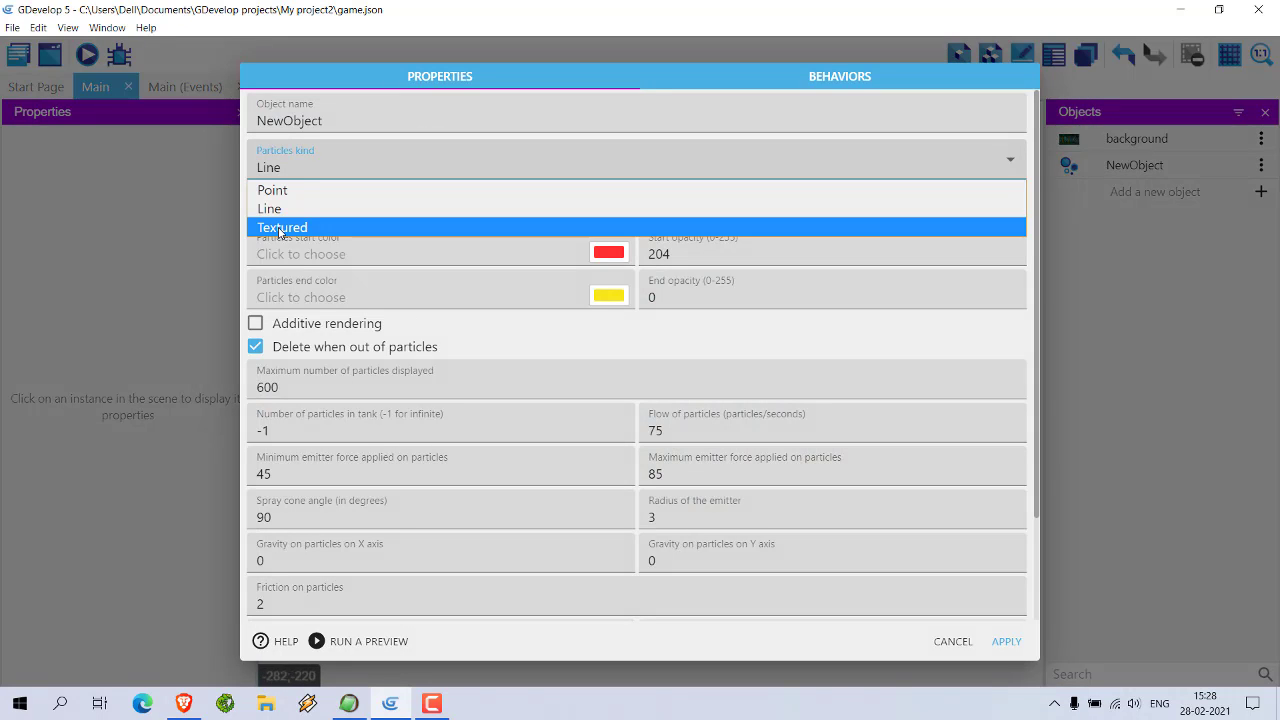
{"action": "left_click", "coordinate": [283, 227]}
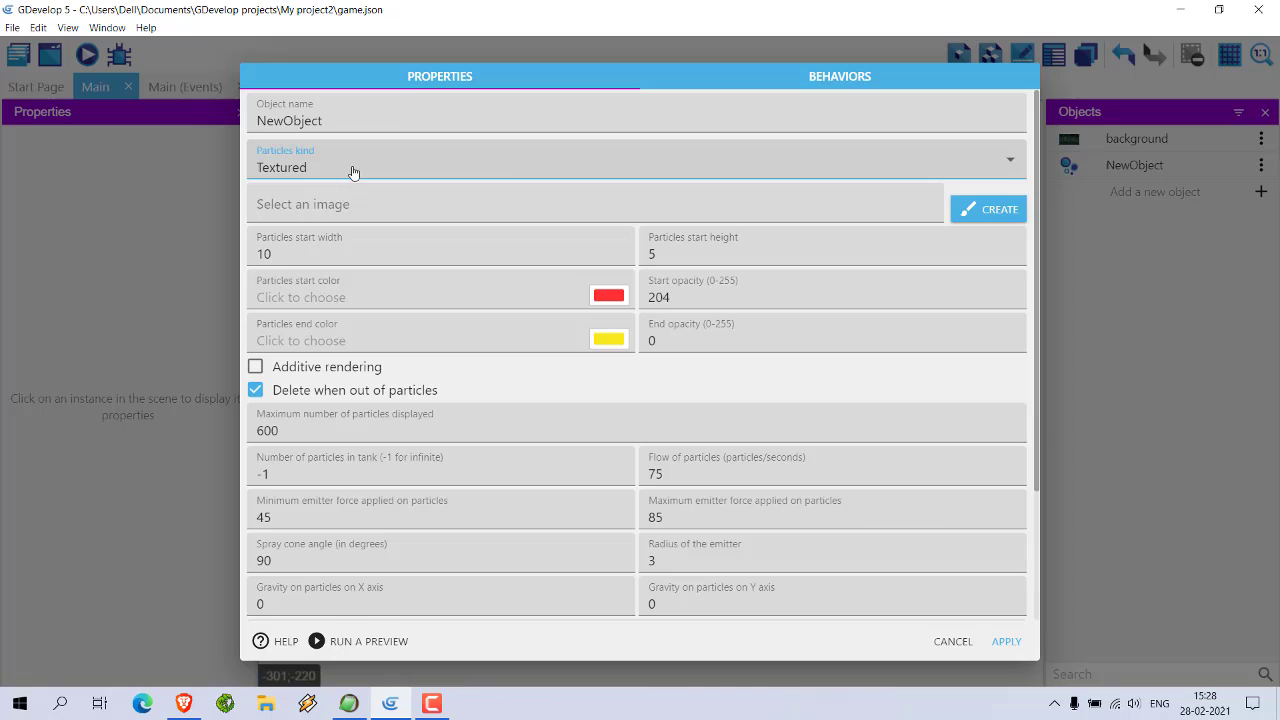
{"action": "left_click", "coordinate": [635, 160]}
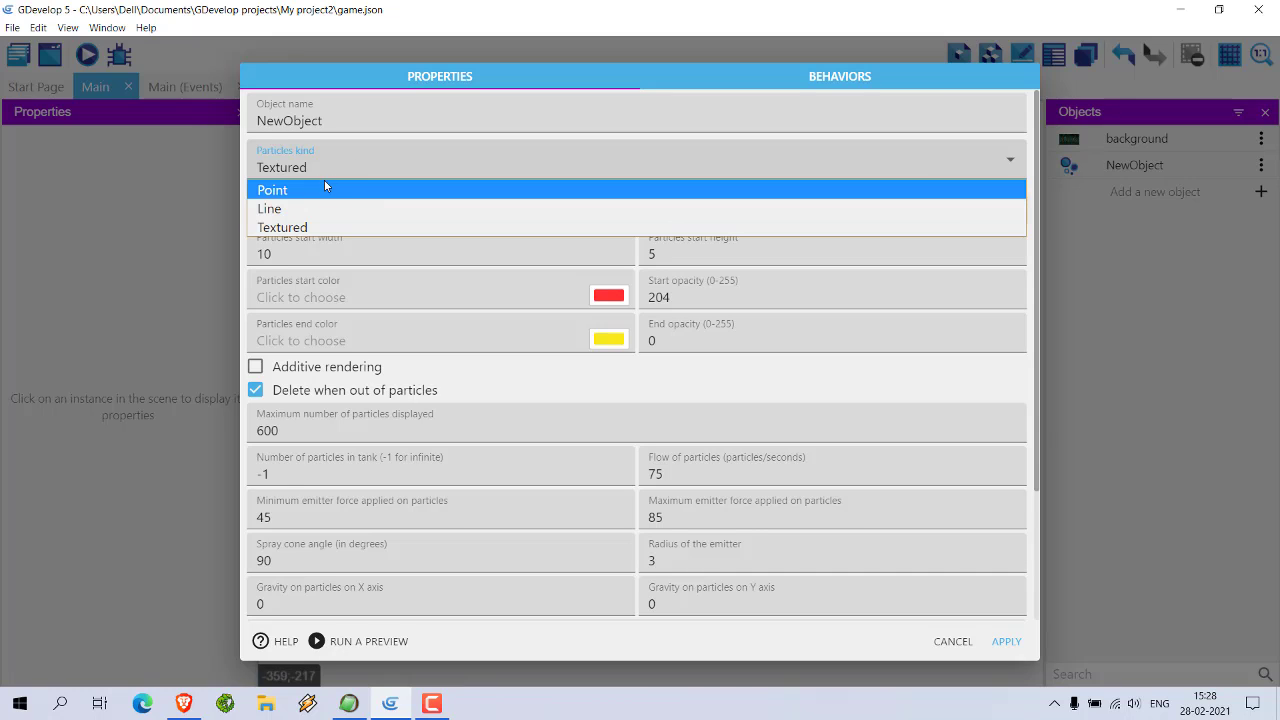
{"action": "left_click", "coordinate": [282, 227]}
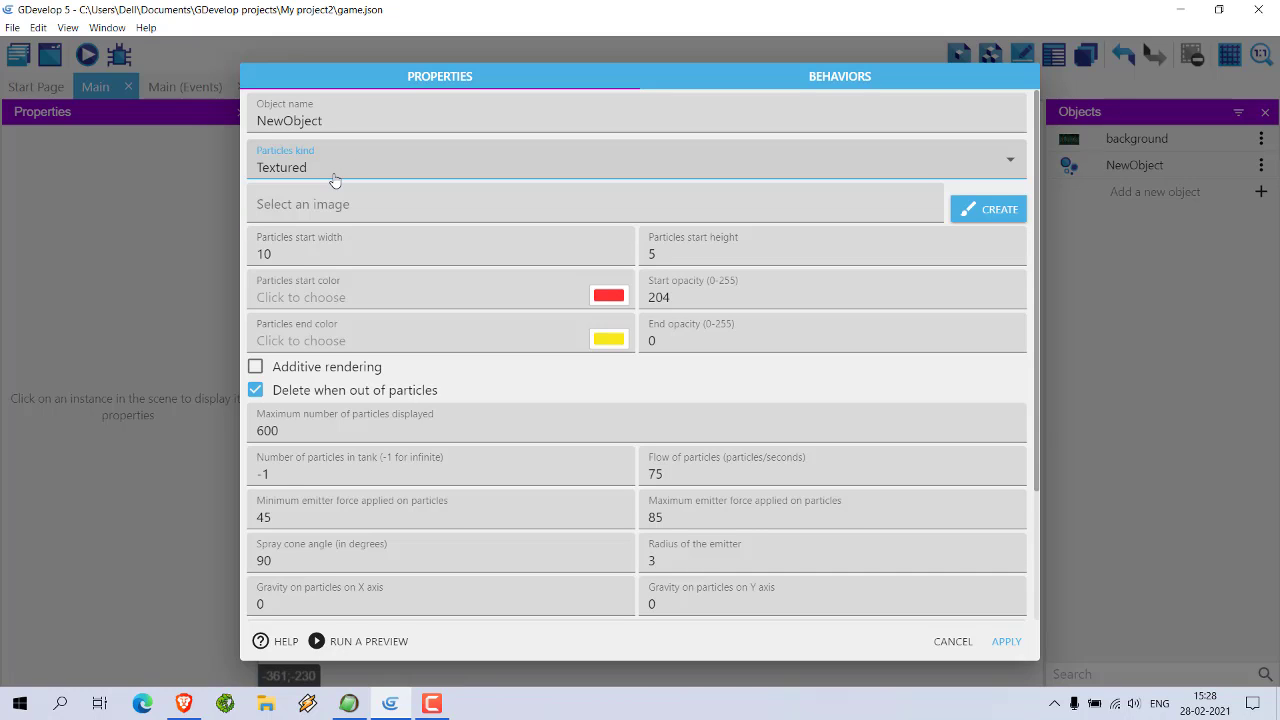